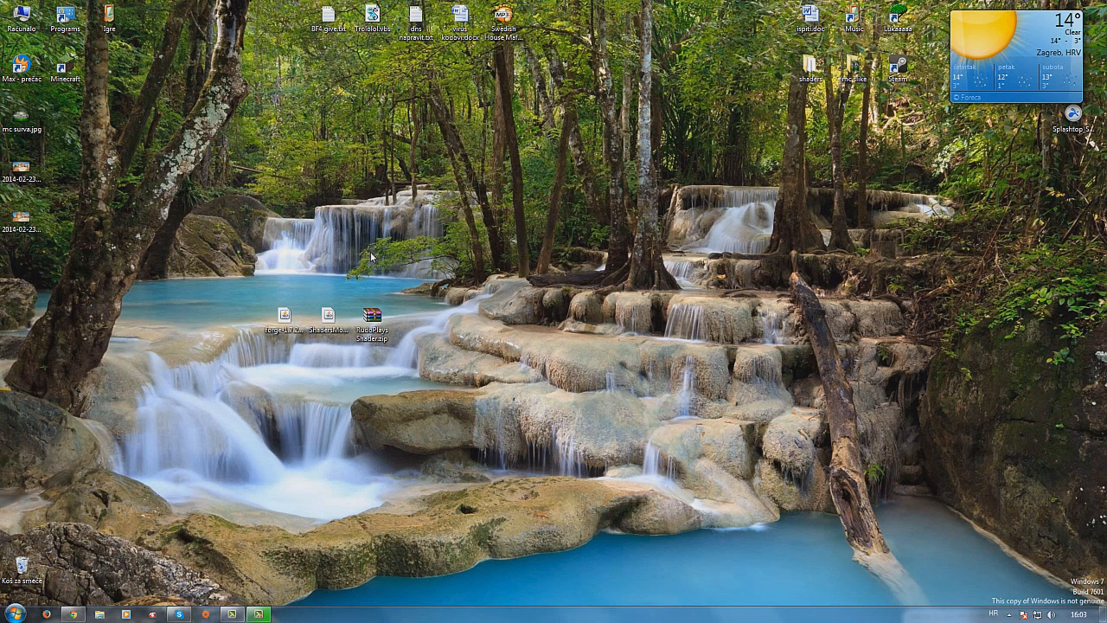
{"action": "mouse_move", "coordinate": [437, 308]}
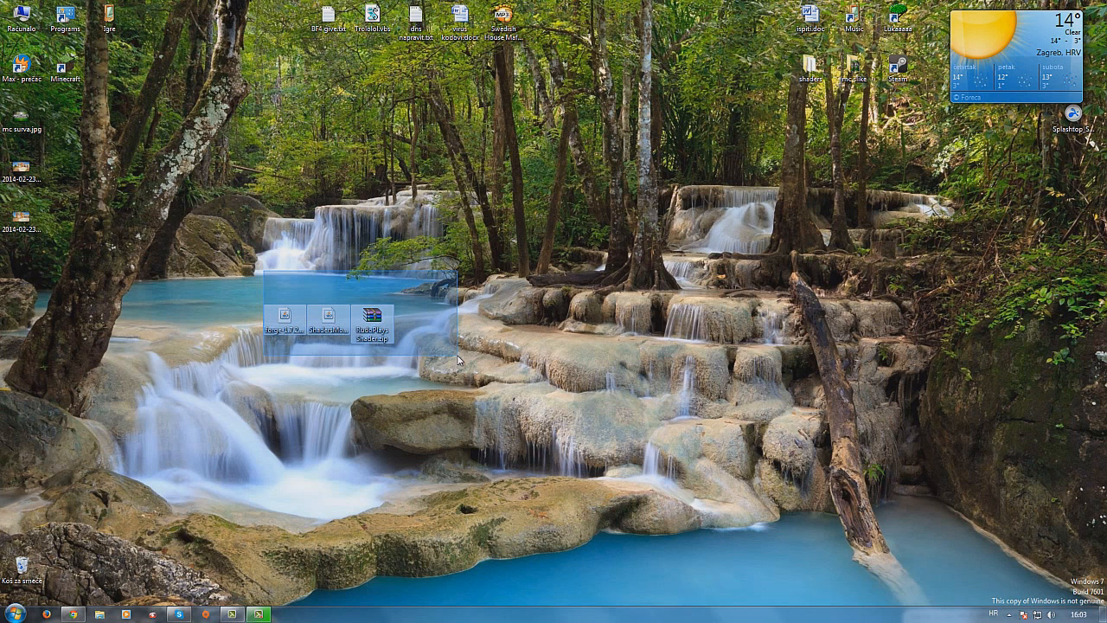
- Bring up the Shaders Mod v2.3.9 forum thread and scroll to its Minecraft 1.7.2 downloads
{"action": "left_click", "coordinate": [297, 277]}
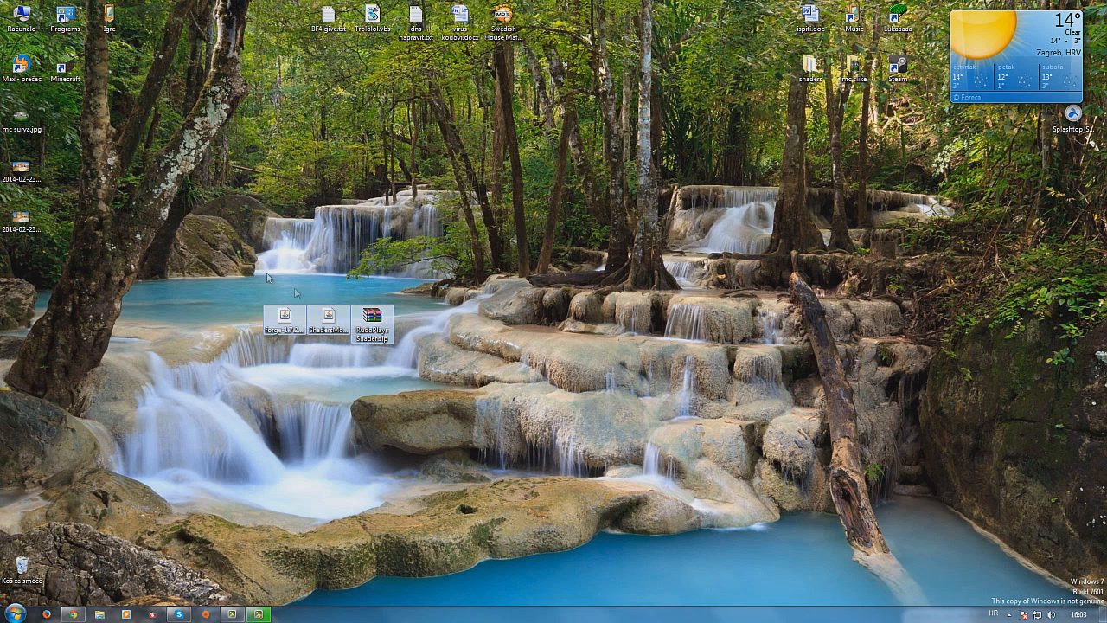
{"action": "mouse_move", "coordinate": [302, 311]}
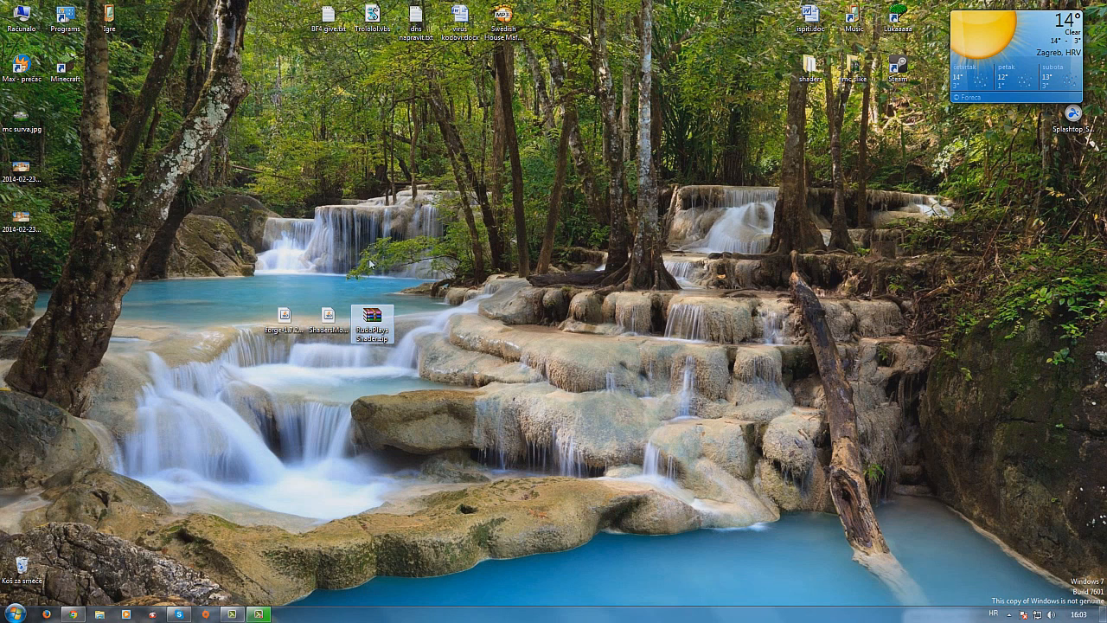
{"action": "mouse_move", "coordinate": [407, 319]}
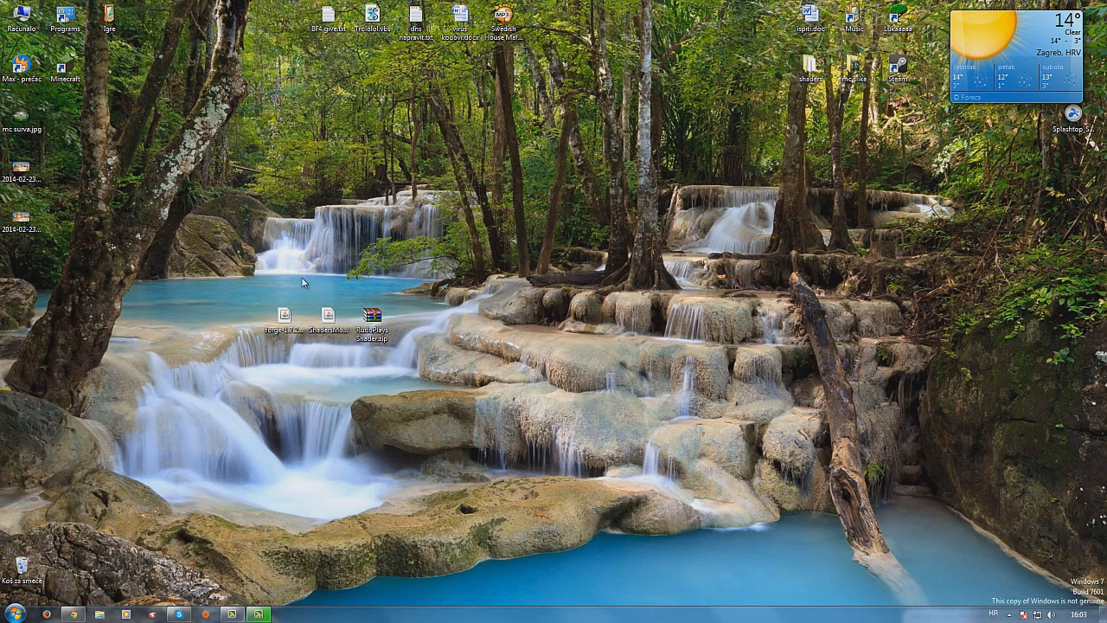
{"action": "left_click", "coordinate": [284, 316]}
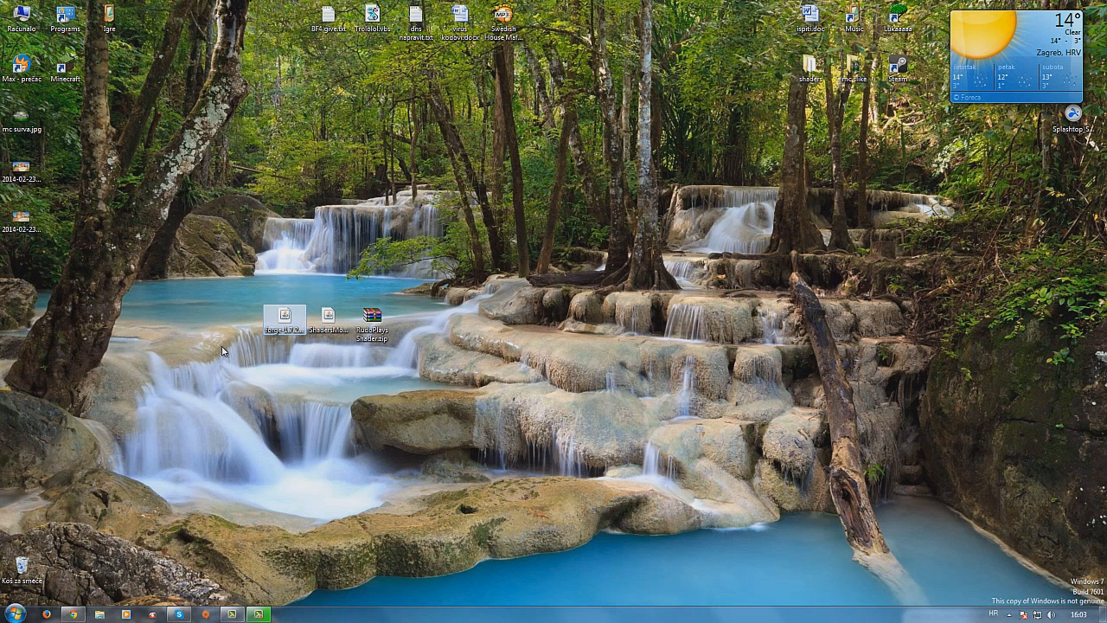
{"action": "mouse_move", "coordinate": [213, 367]}
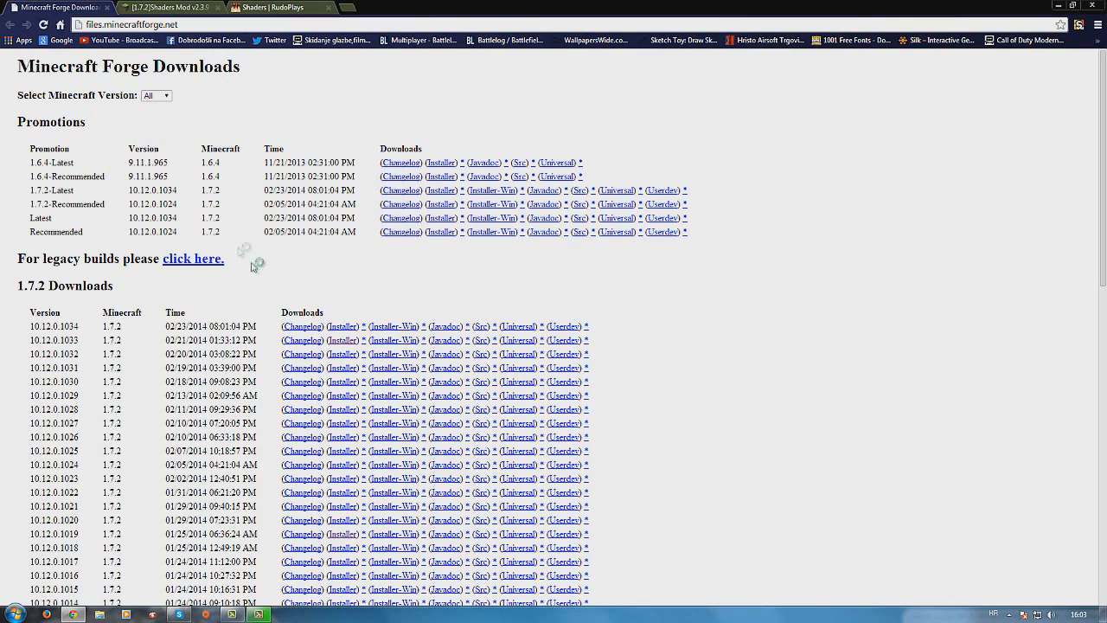
{"action": "mouse_move", "coordinate": [83, 189]}
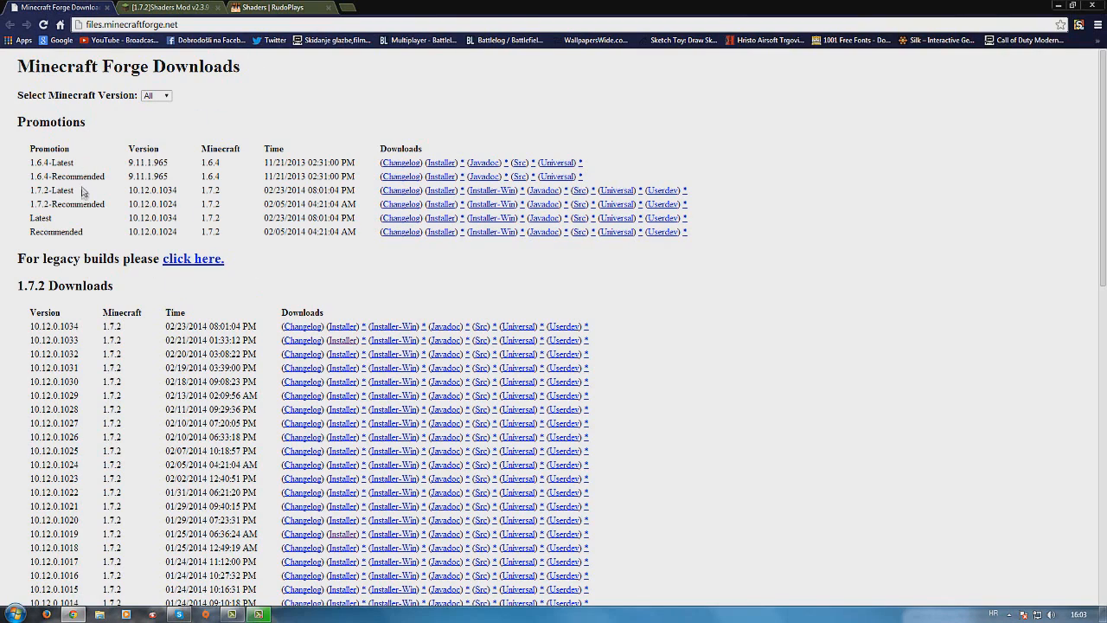
{"action": "mouse_move", "coordinate": [58, 219]}
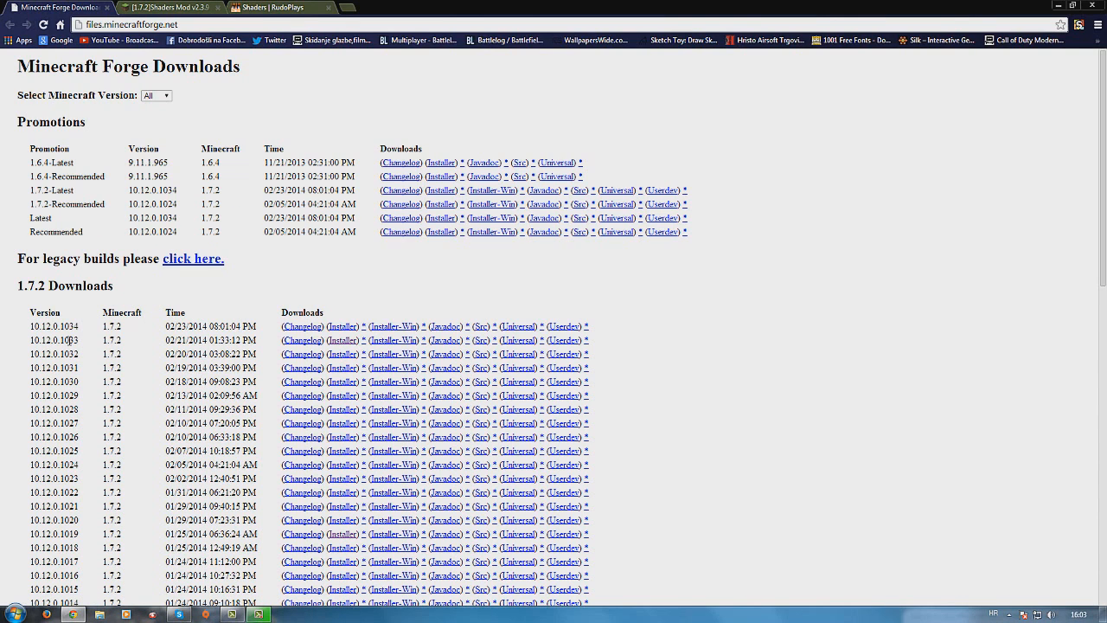
{"action": "double_click", "coordinate": [69, 465]}
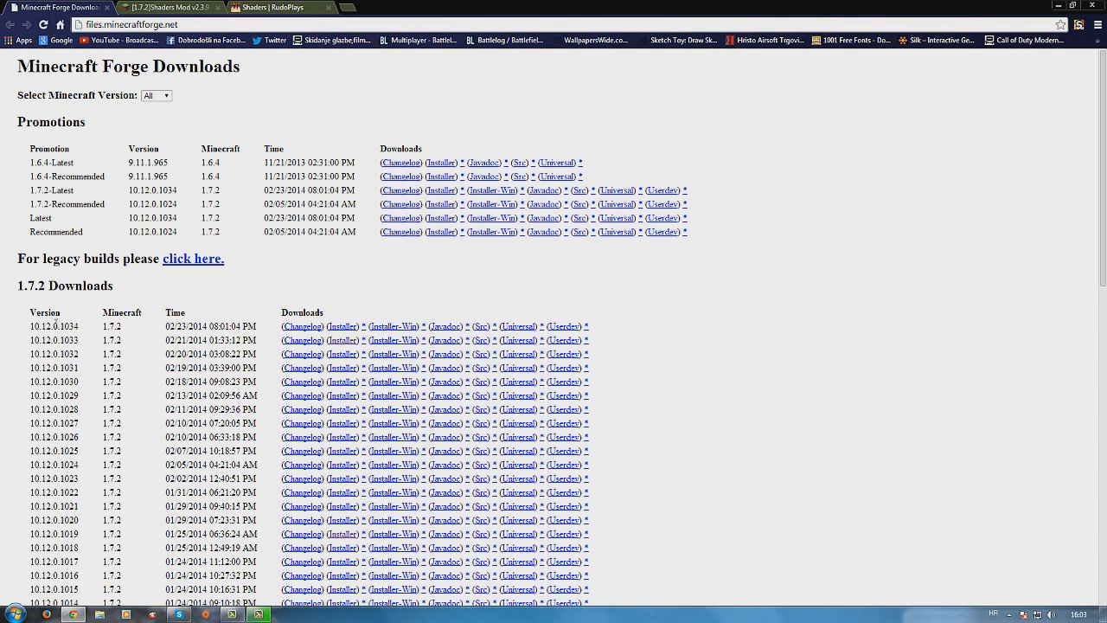
{"action": "mouse_move", "coordinate": [122, 350]}
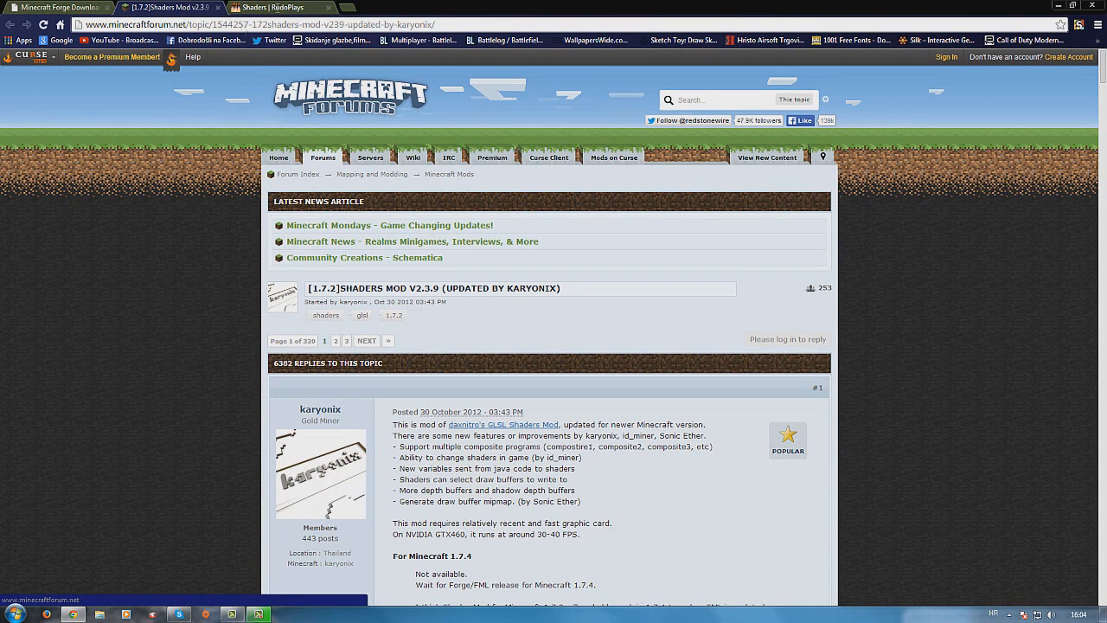
{"action": "mouse_move", "coordinate": [589, 226]}
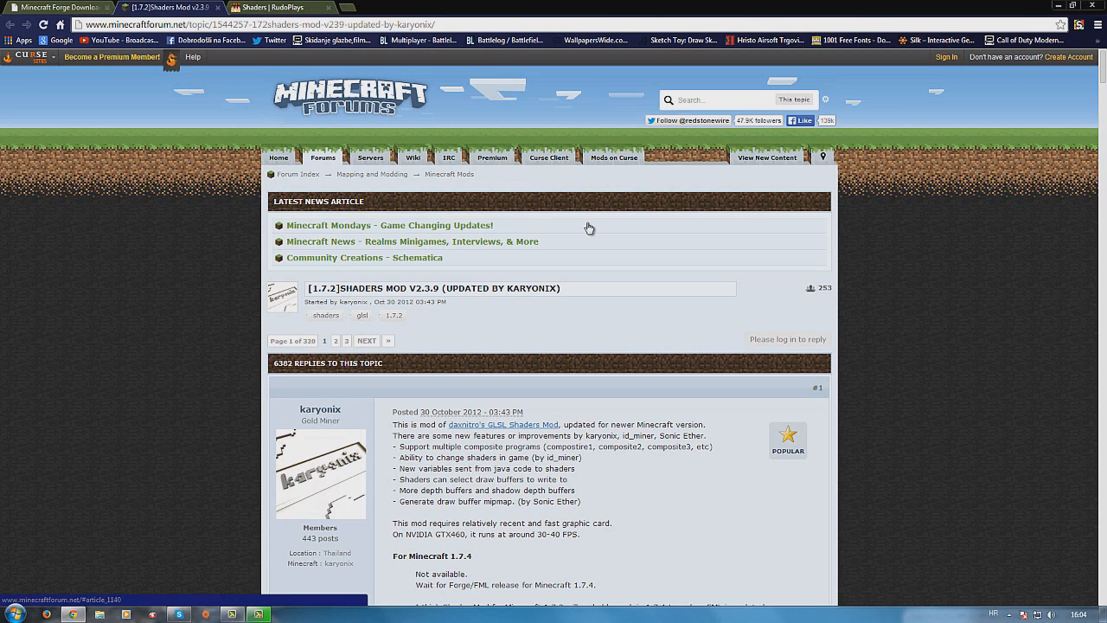
{"action": "mouse_move", "coordinate": [512, 325]}
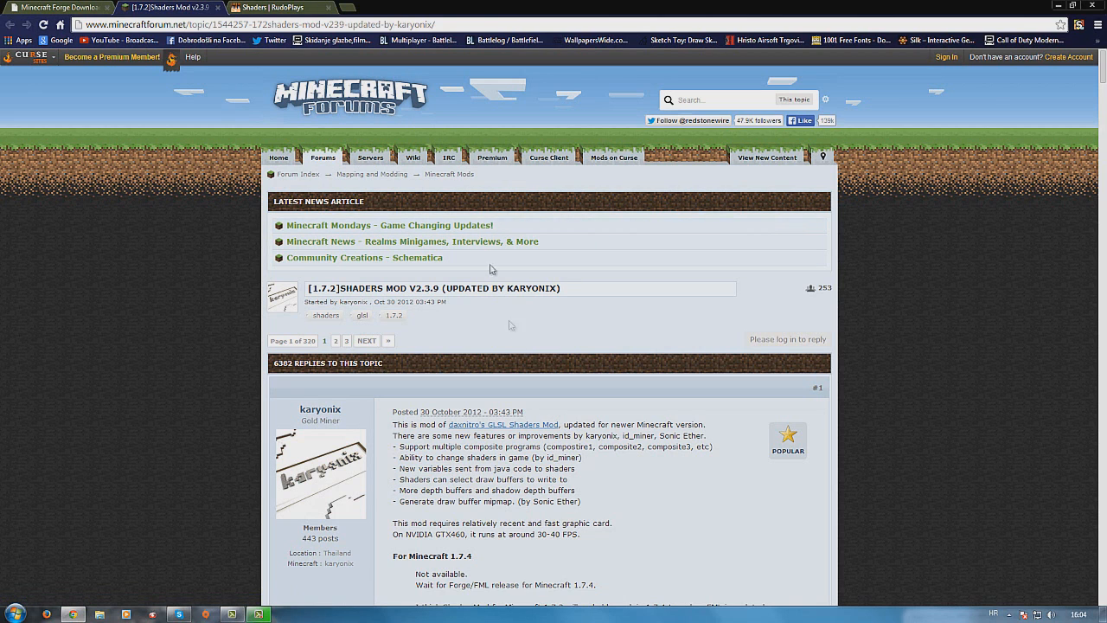
{"action": "scroll", "scroll_direction": "down", "scroll_amount": 3}
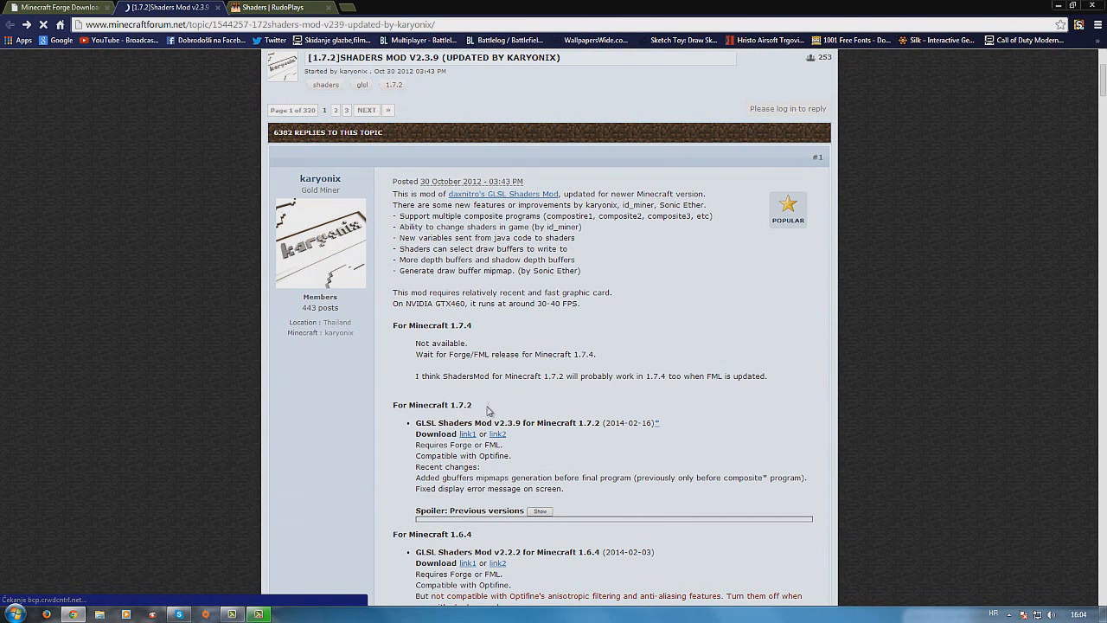
{"action": "double_click", "coordinate": [460, 404]}
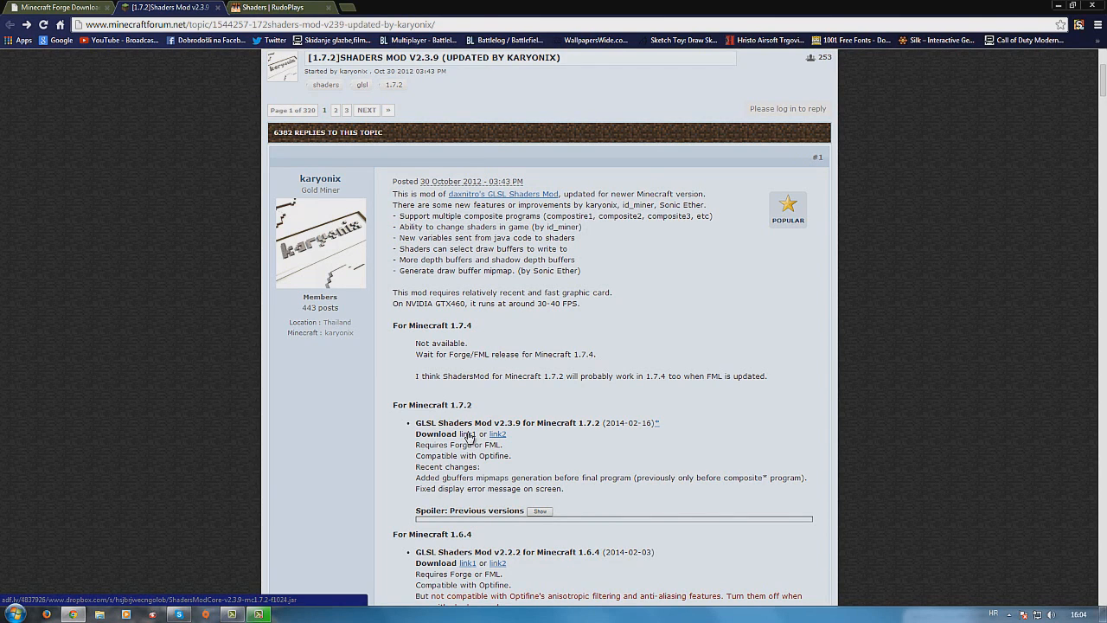
- Follow the first 1.7.2 link past adf.ly to ShadersModCore-v2.3.9-mc1.7.2-f1024.jar on Dropbox
{"action": "left_click", "coordinate": [468, 434]}
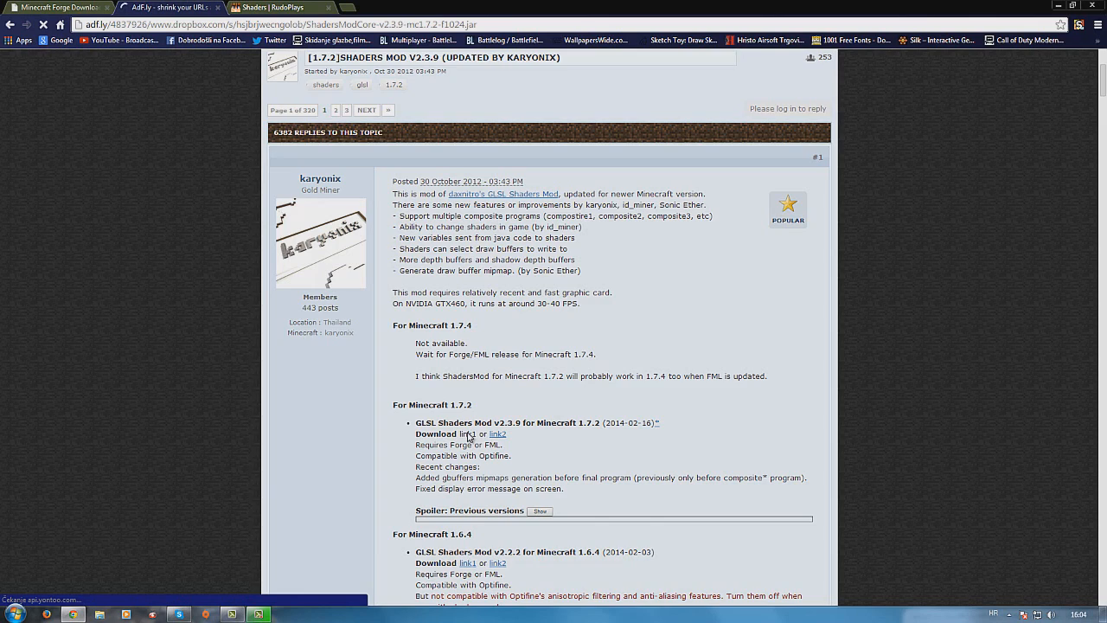
{"action": "left_click", "coordinate": [465, 433]}
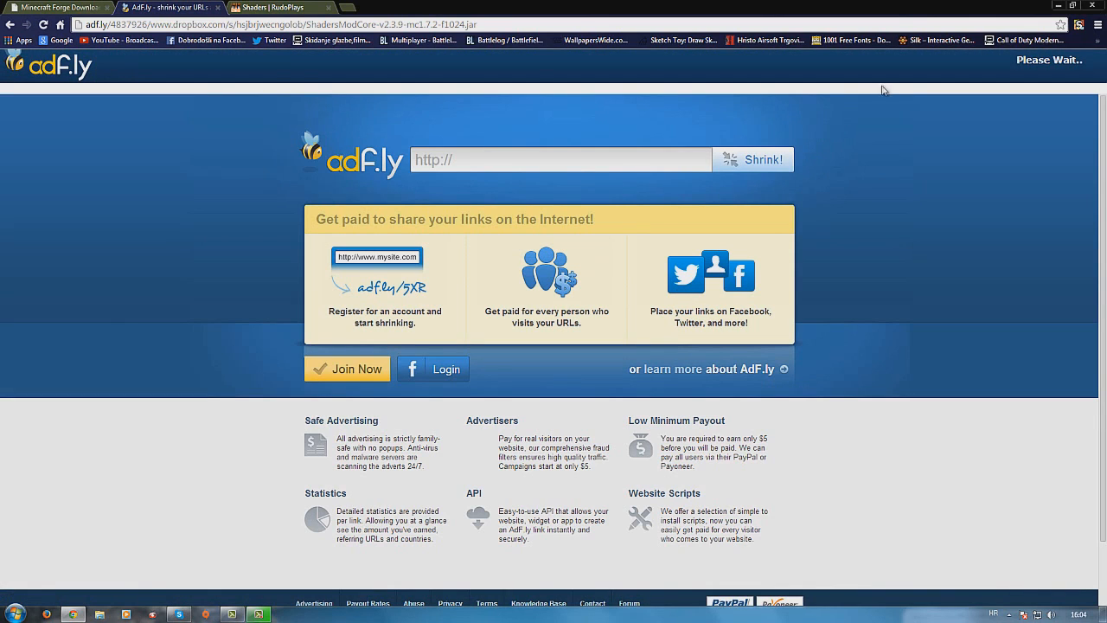
{"action": "mouse_move", "coordinate": [1010, 84]}
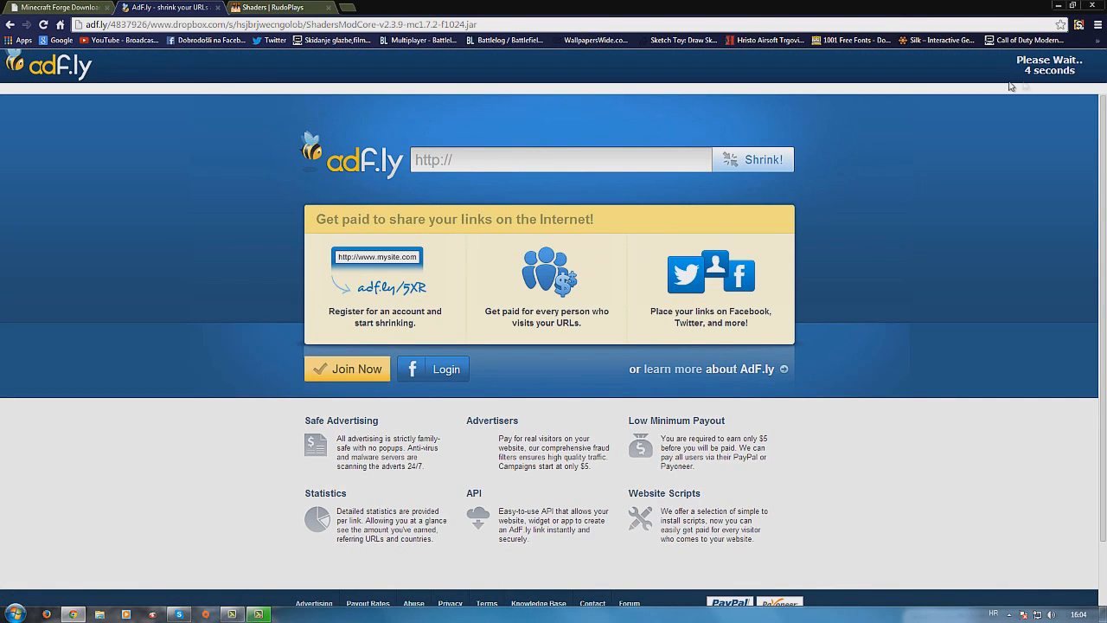
{"action": "mouse_move", "coordinate": [1005, 105]}
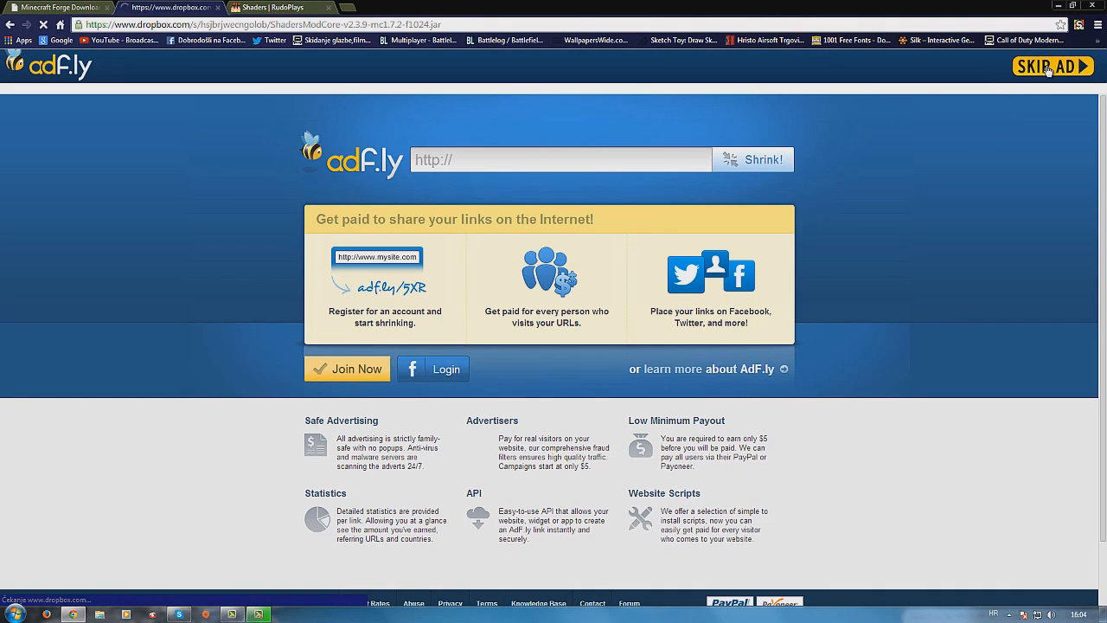
{"action": "left_click", "coordinate": [1052, 67]}
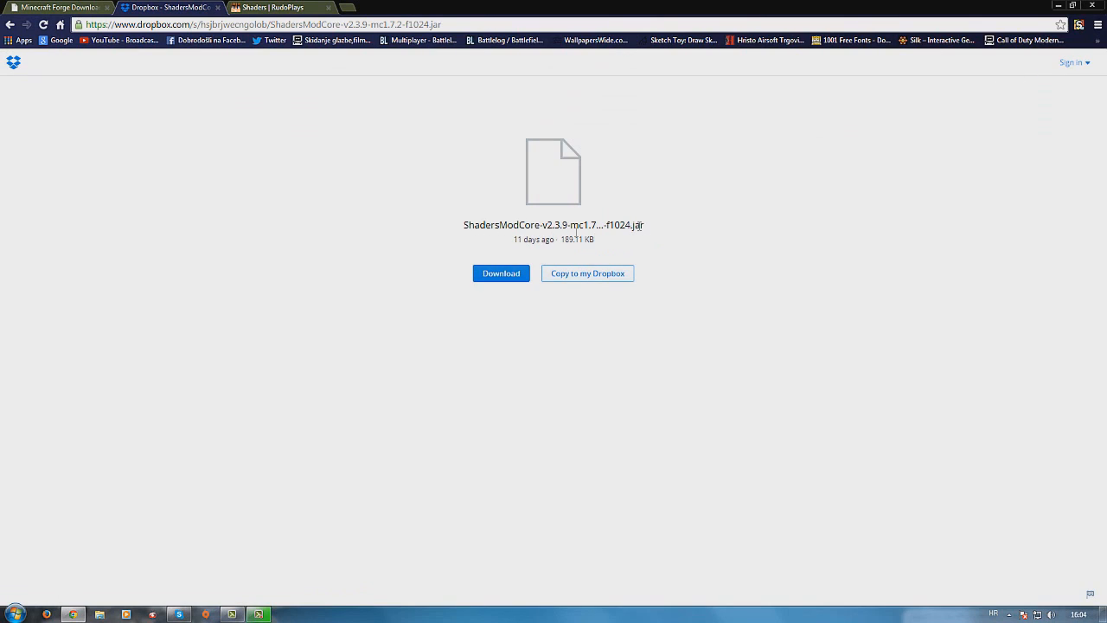
{"action": "double_click", "coordinate": [625, 224]}
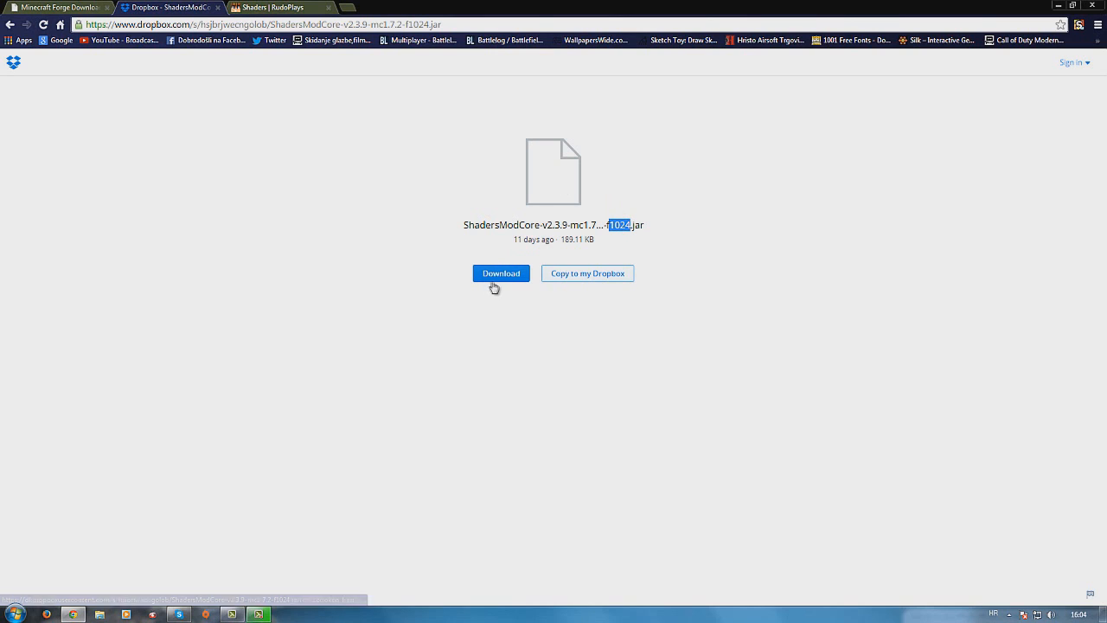
- Download the ShadersModCore jar and return to the RudoPlays Shaders page
{"action": "left_click", "coordinate": [276, 7]}
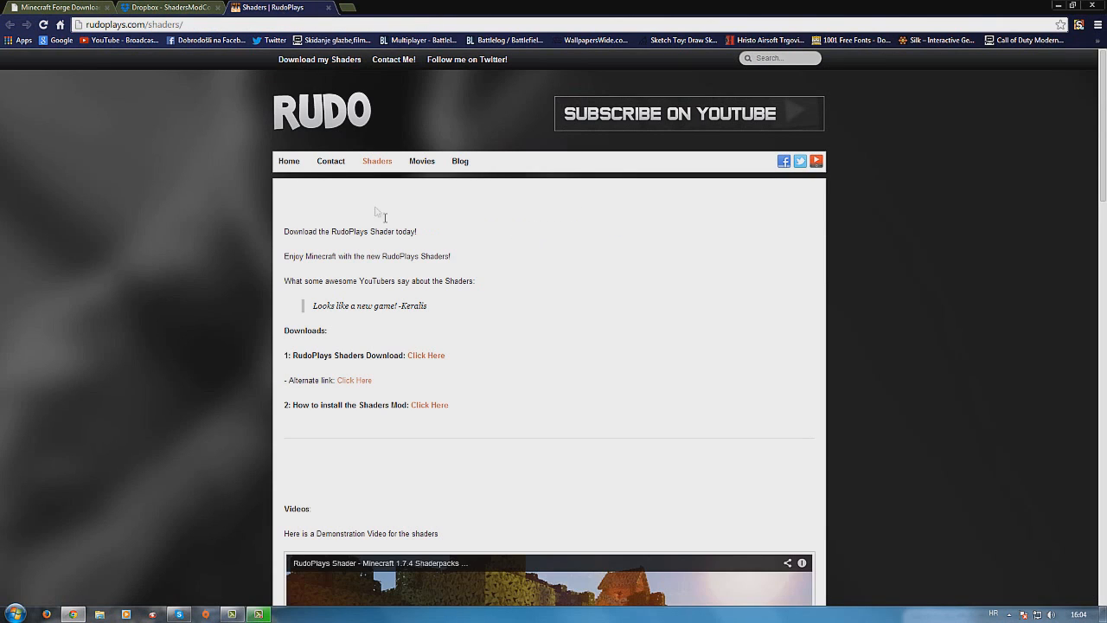
{"action": "mouse_move", "coordinate": [491, 265]}
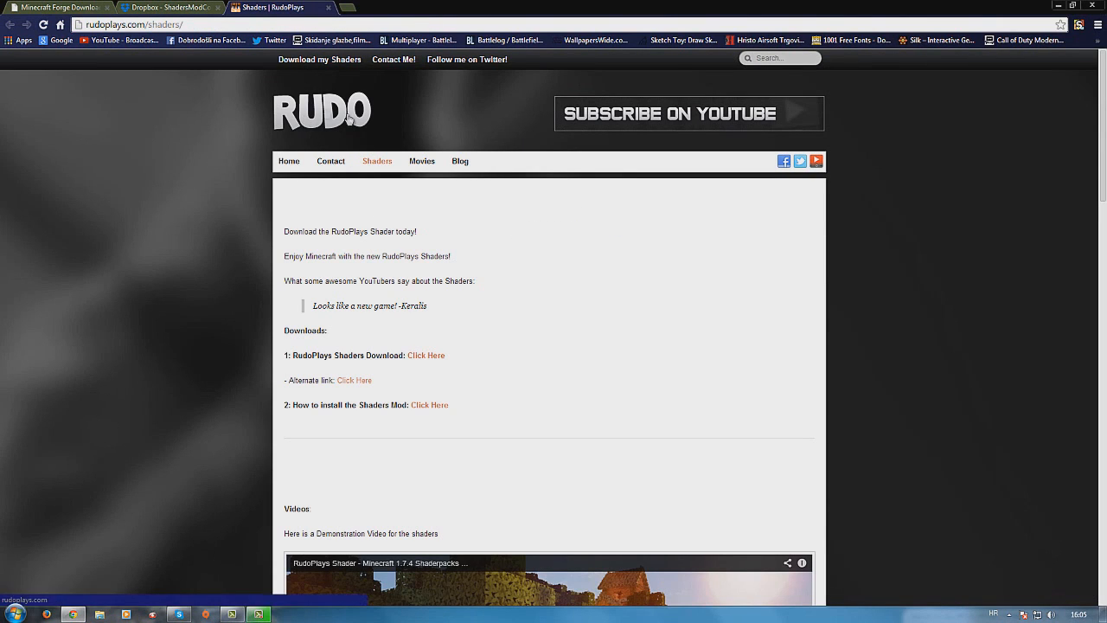
{"action": "mouse_move", "coordinate": [489, 322]}
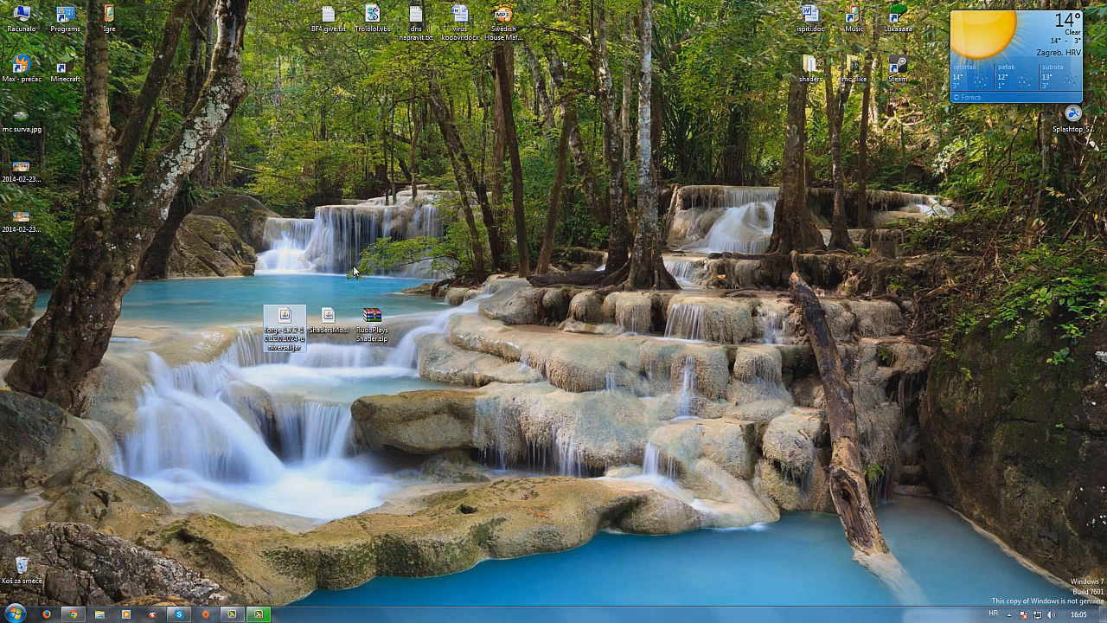
- Run the Forge installer from the desktop
{"action": "double_click", "coordinate": [284, 318]}
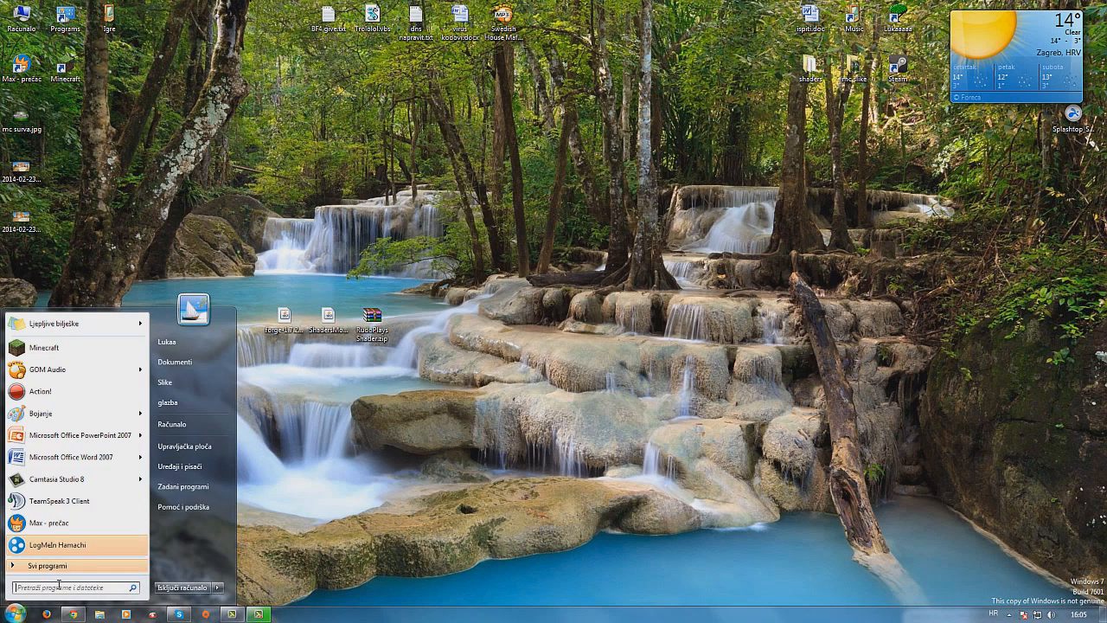
{"action": "mouse_move", "coordinate": [44, 591]}
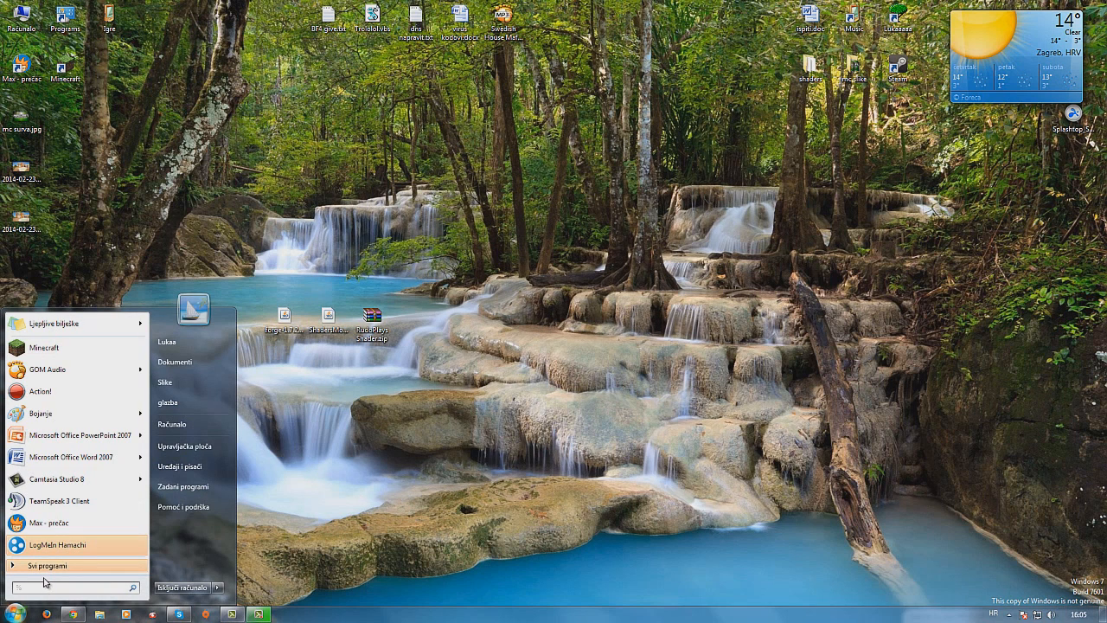
- Search %appdata% and open the .minecraft folder in AppData\Roaming
{"action": "type", "text": "%appdata"}
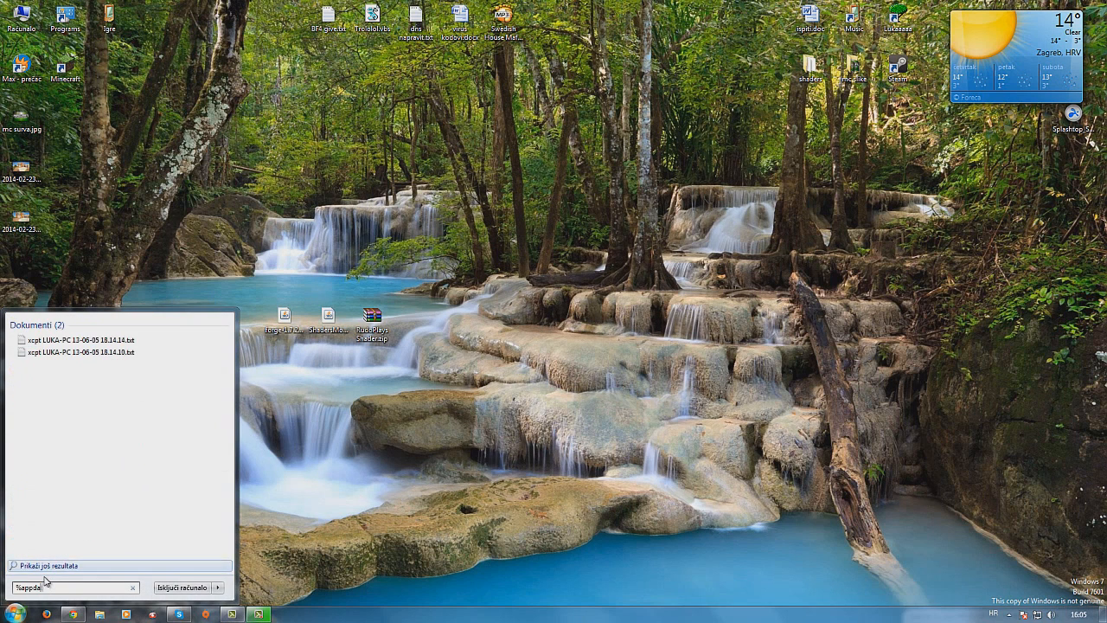
{"action": "type", "text": "%appdata%"}
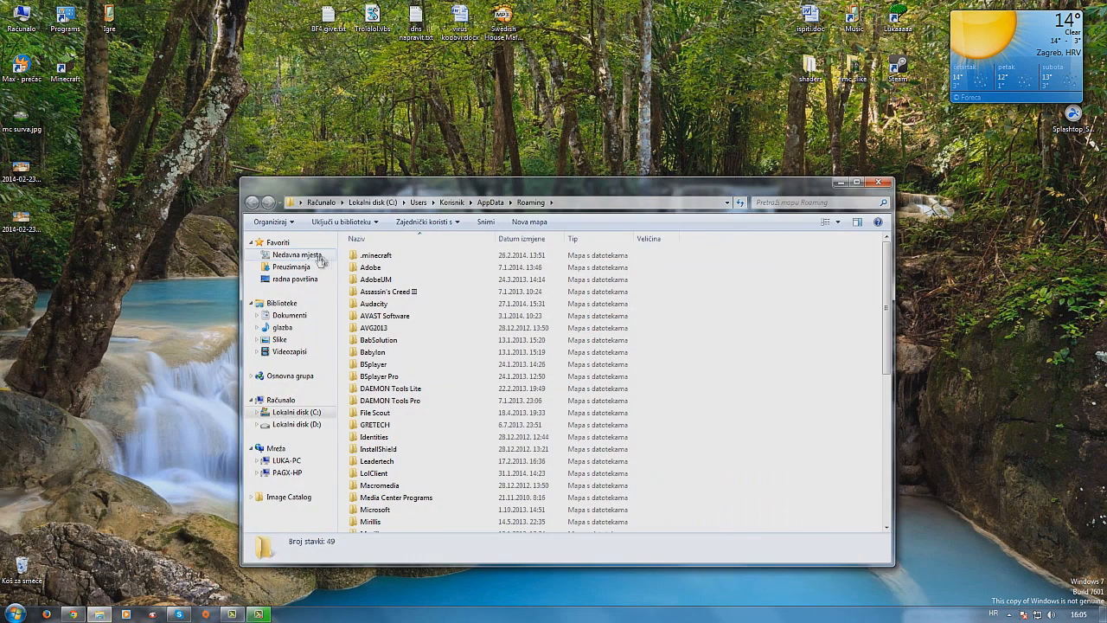
{"action": "left_click", "coordinate": [375, 254]}
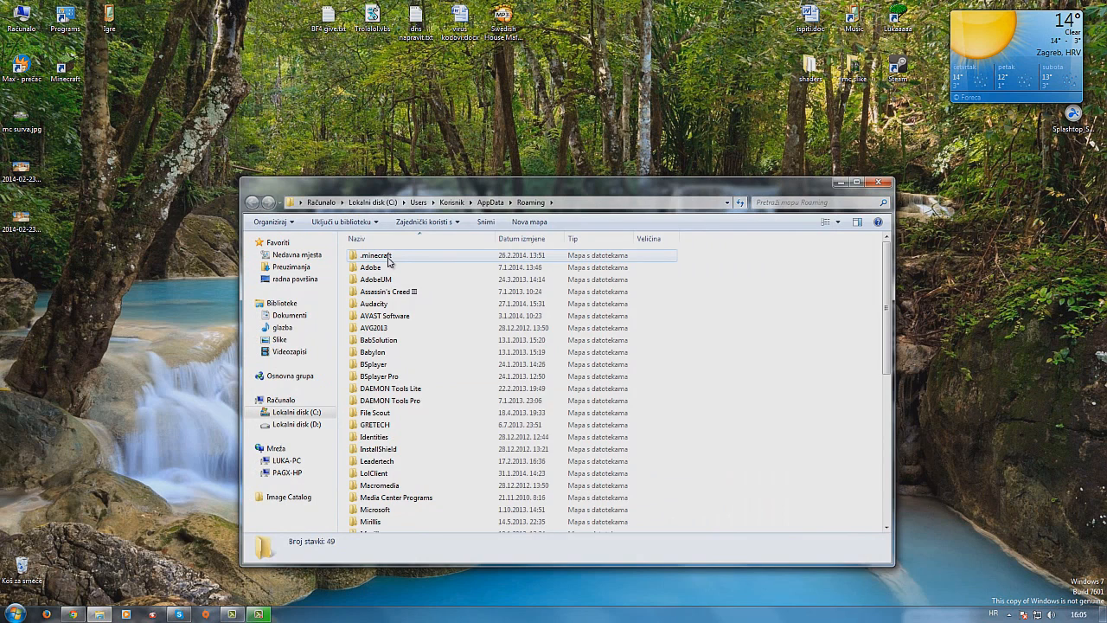
{"action": "double_click", "coordinate": [375, 255]}
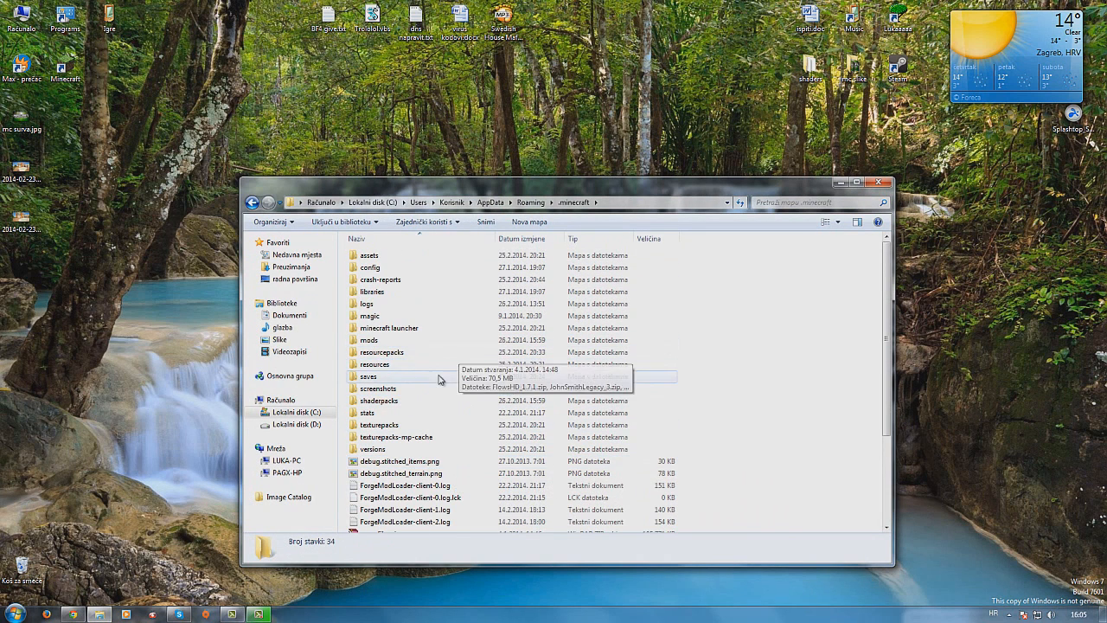
{"action": "mouse_move", "coordinate": [727, 339]}
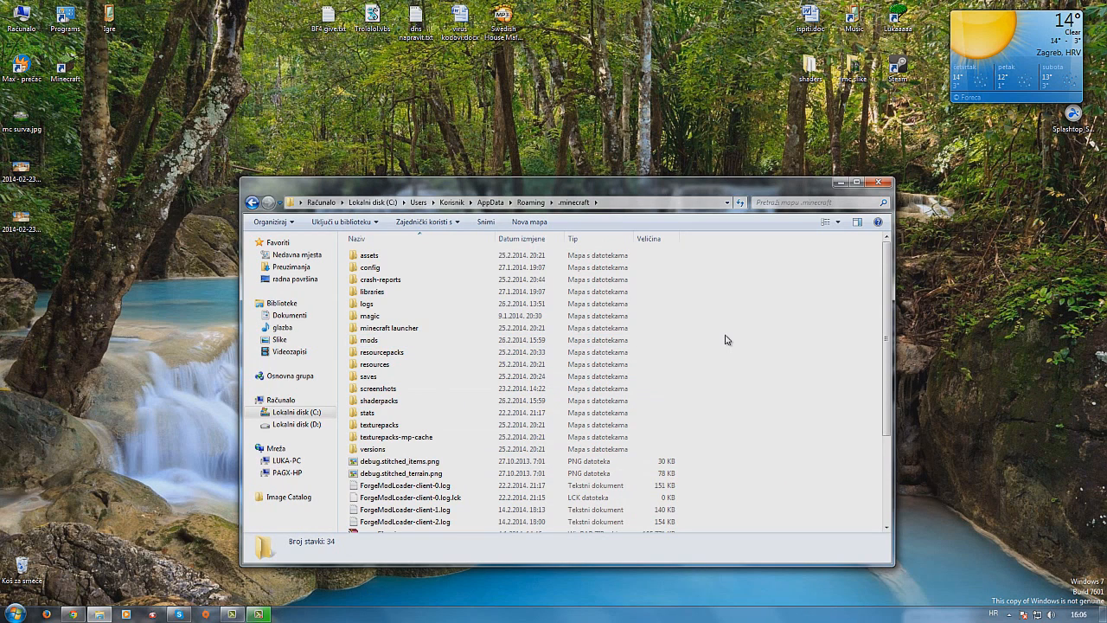
{"action": "mouse_move", "coordinate": [396, 342]}
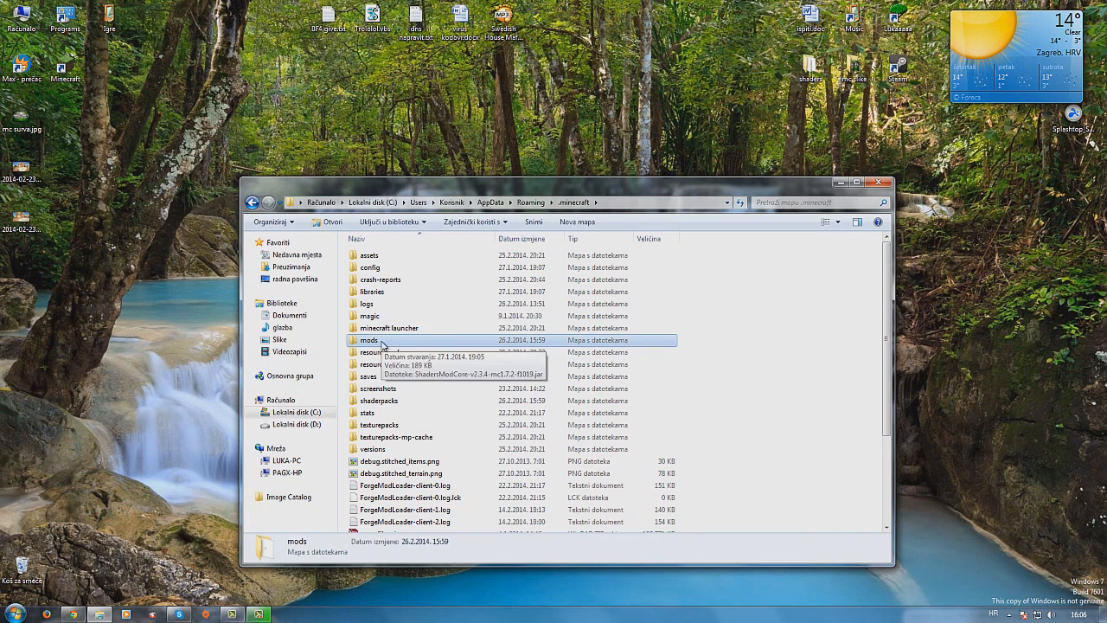
{"action": "mouse_move", "coordinate": [443, 188]}
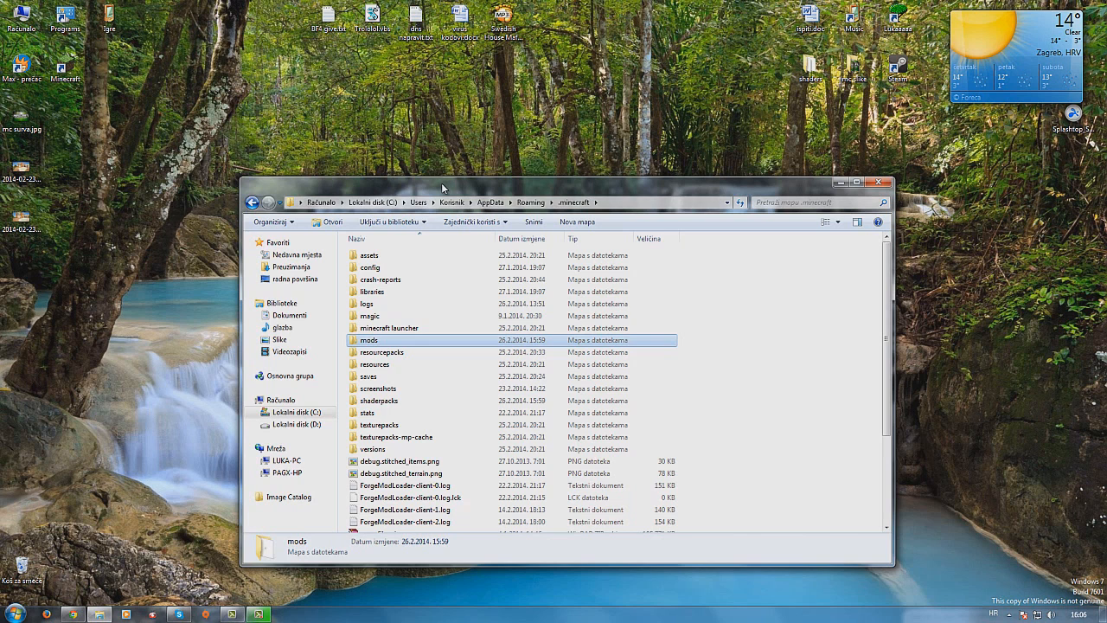
{"action": "mouse_move", "coordinate": [395, 345]}
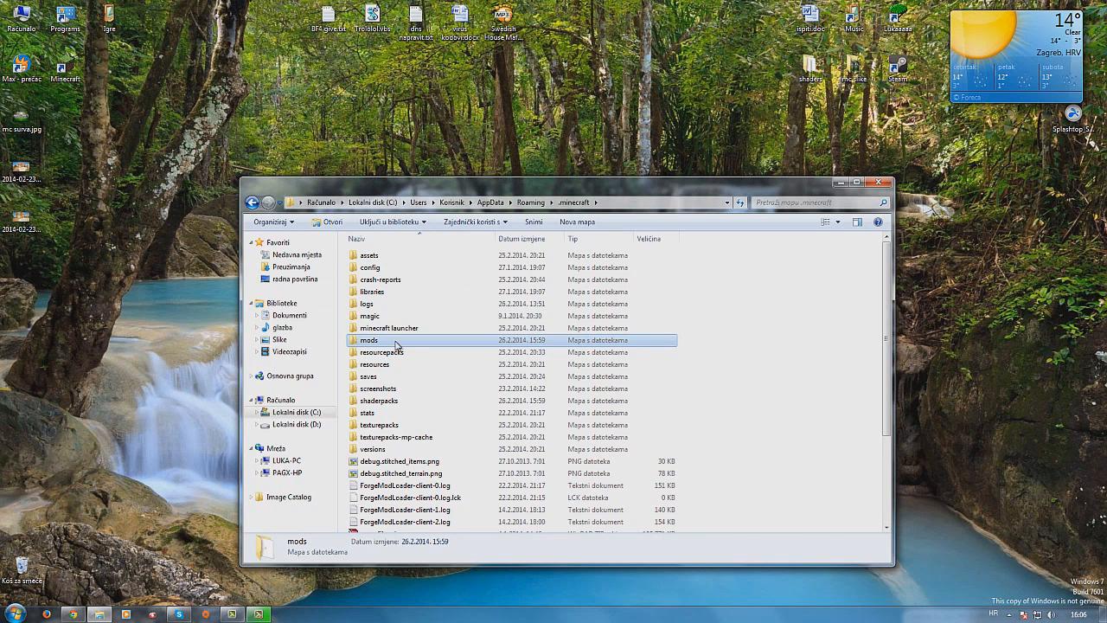
- Open the mods folder and drag the ShadersModCore jar from the desktop into it
{"action": "double_click", "coordinate": [369, 340]}
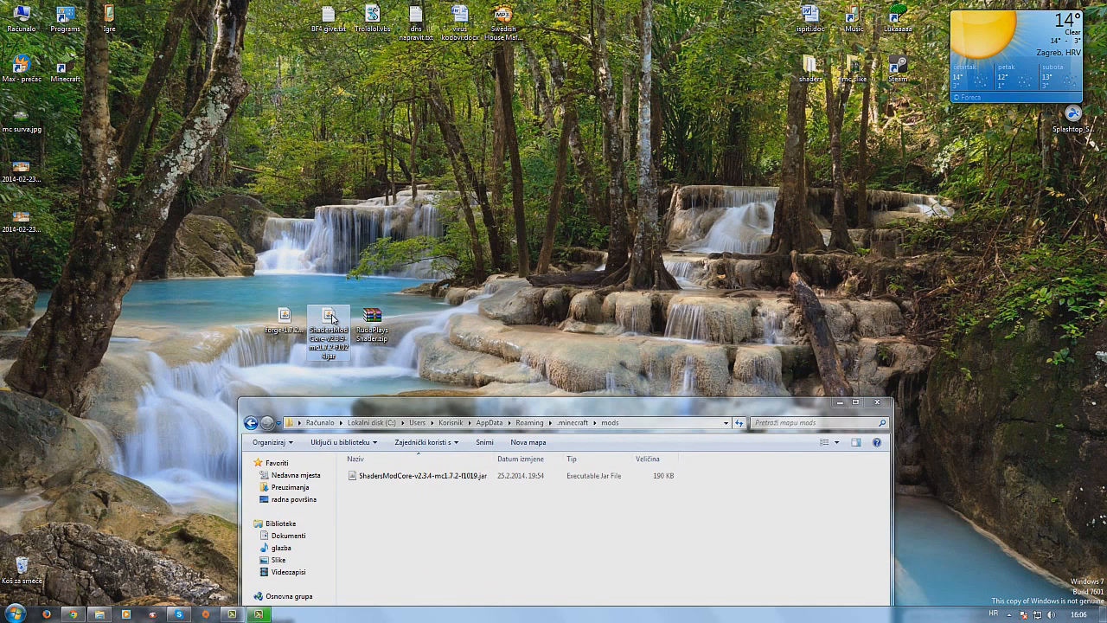
{"action": "left_click_drag", "start_coordinate": [328, 318], "coordinate": [422, 488]}
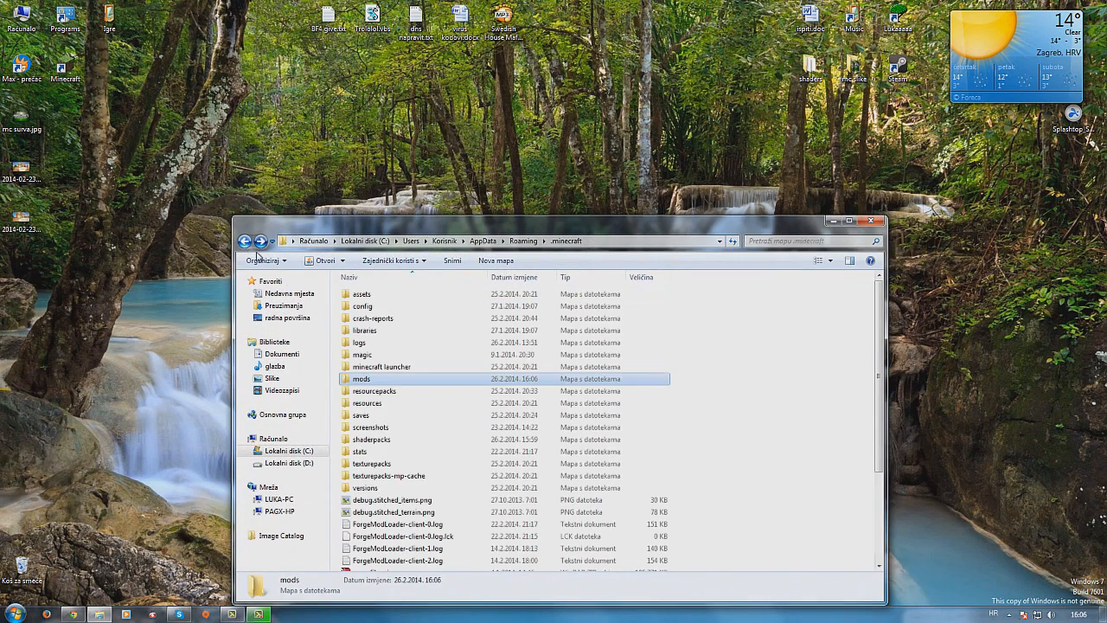
- Open the shaderpacks folder to hold RudoPlays Shader.zip
{"action": "double_click", "coordinate": [371, 426]}
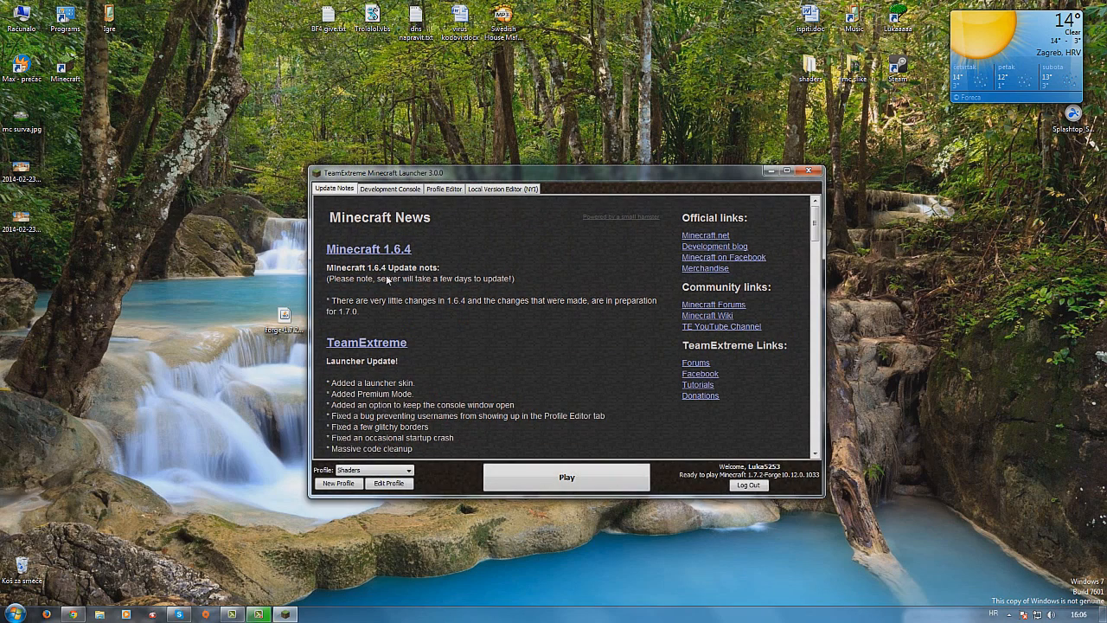
- Confirm the Shaders profile uses 1.7.2-Forge10.12.0.1033, then launch it
{"action": "left_click", "coordinate": [389, 483]}
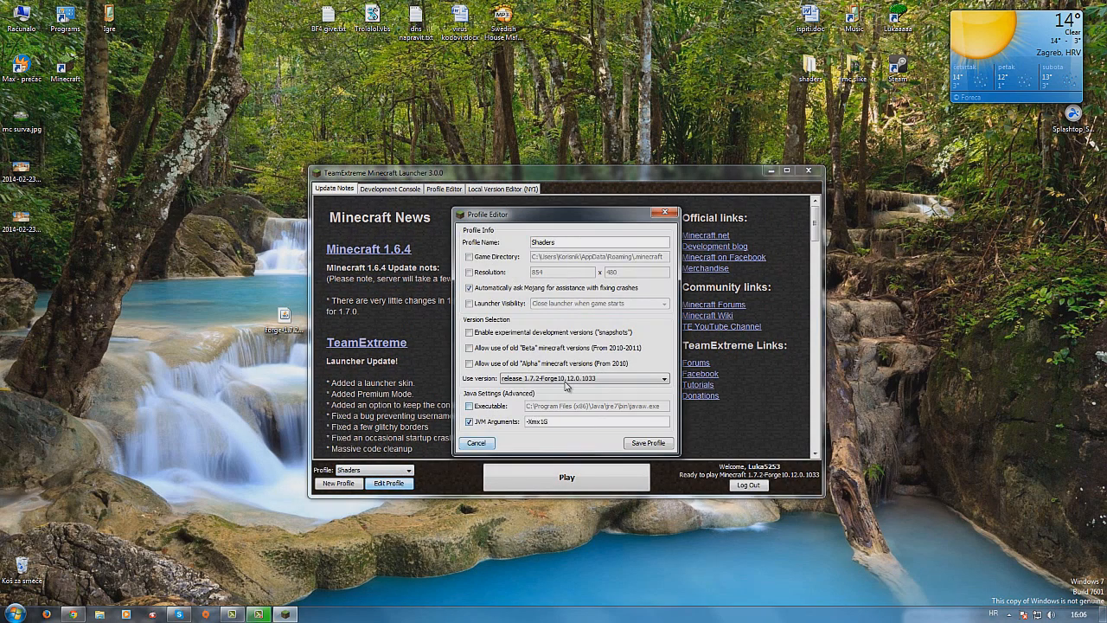
{"action": "left_click", "coordinate": [660, 378]}
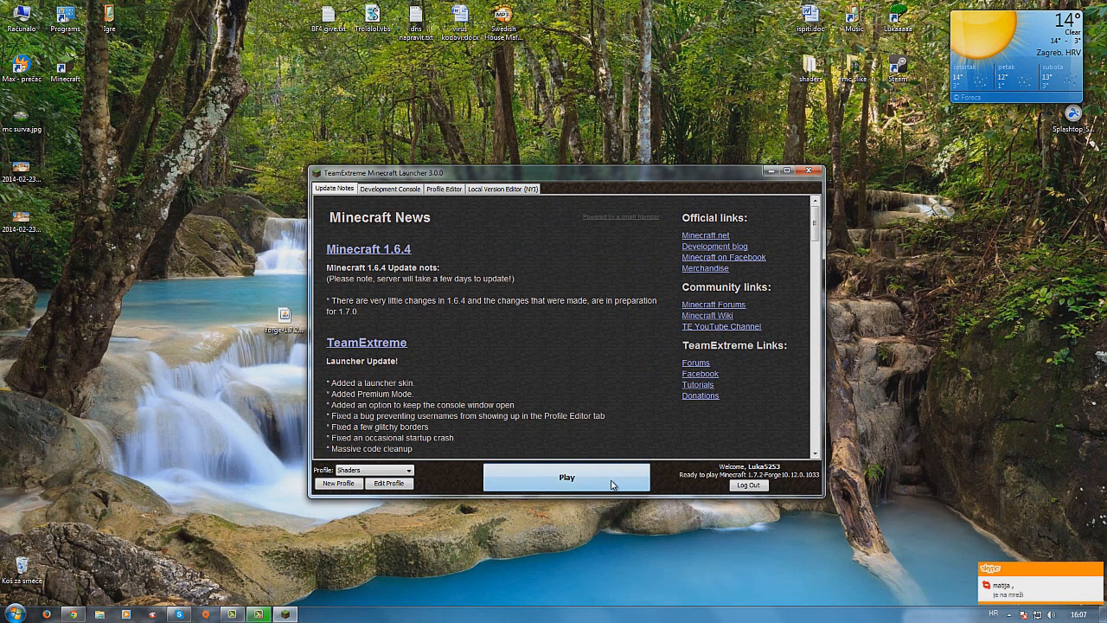
{"action": "left_click", "coordinate": [567, 477]}
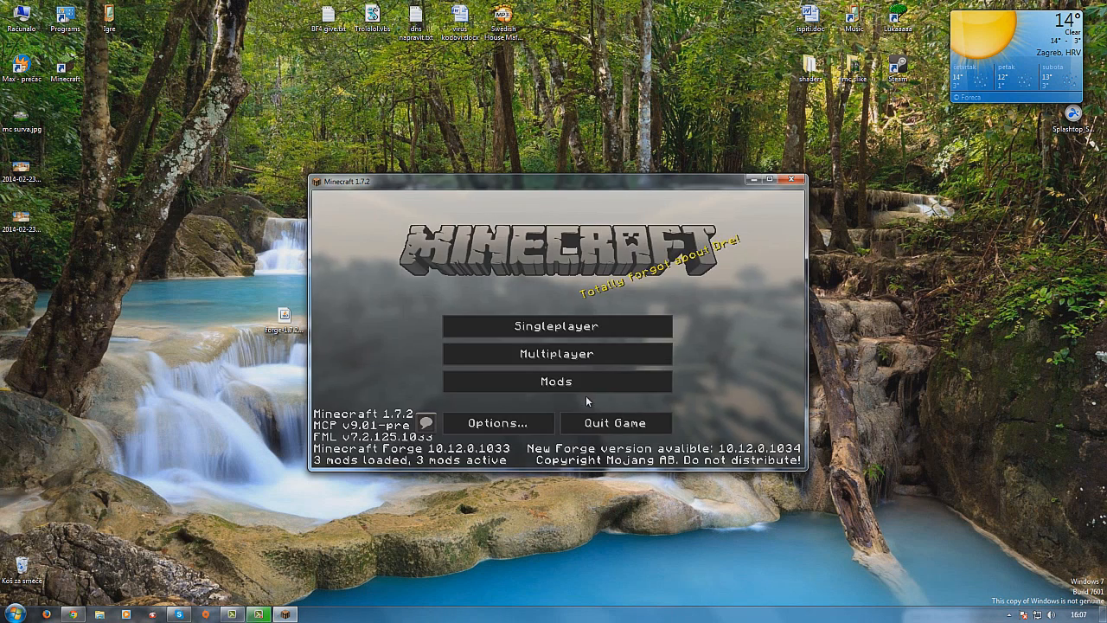
- Maximize the game window, review the loaded Forge mods list, and start Singleplayer
{"action": "left_click", "coordinate": [780, 179]}
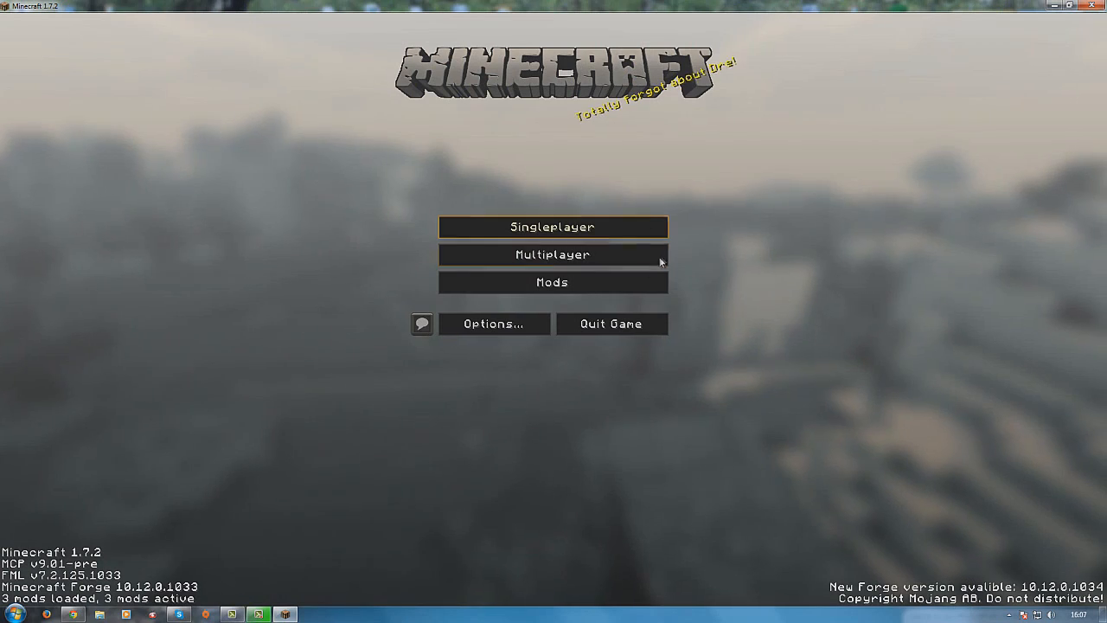
{"action": "mouse_move", "coordinate": [552, 282]}
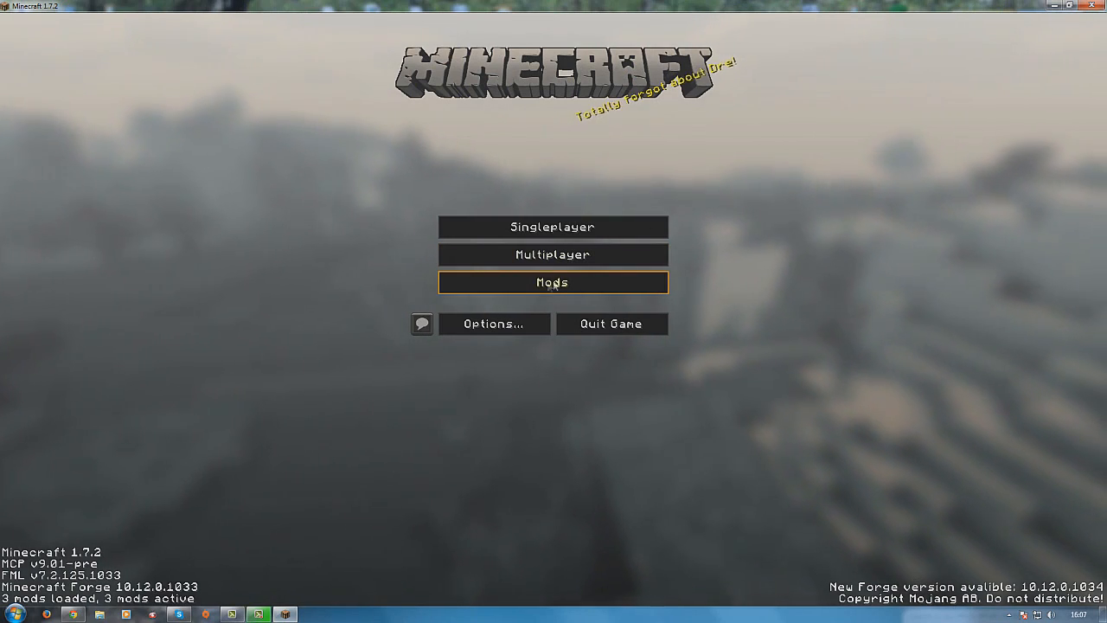
{"action": "left_click", "coordinate": [552, 282]}
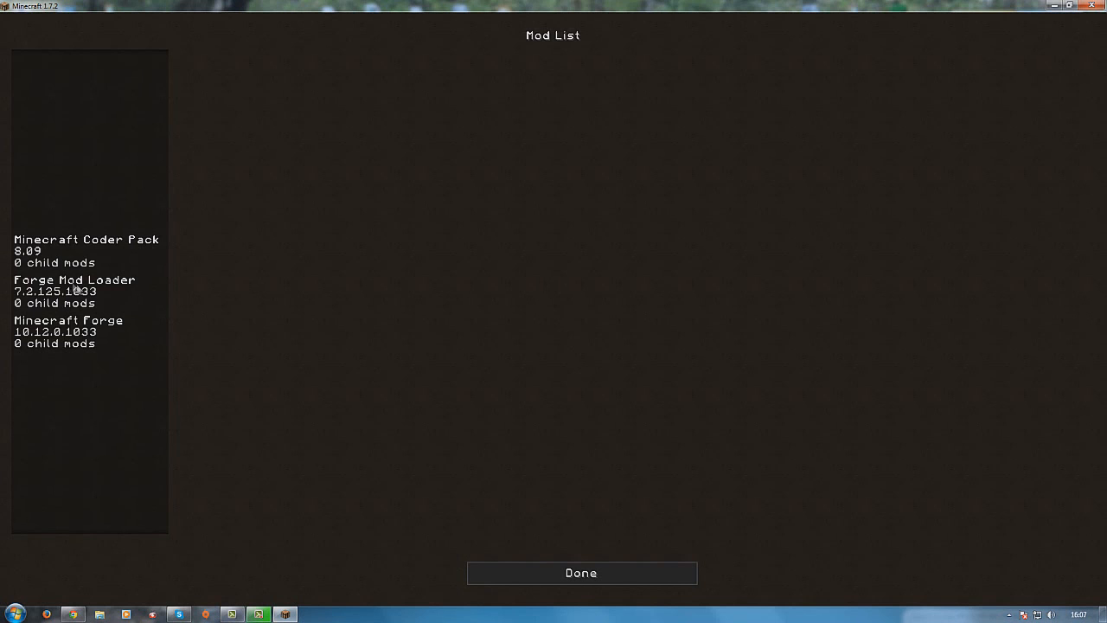
{"action": "left_click", "coordinate": [580, 573]}
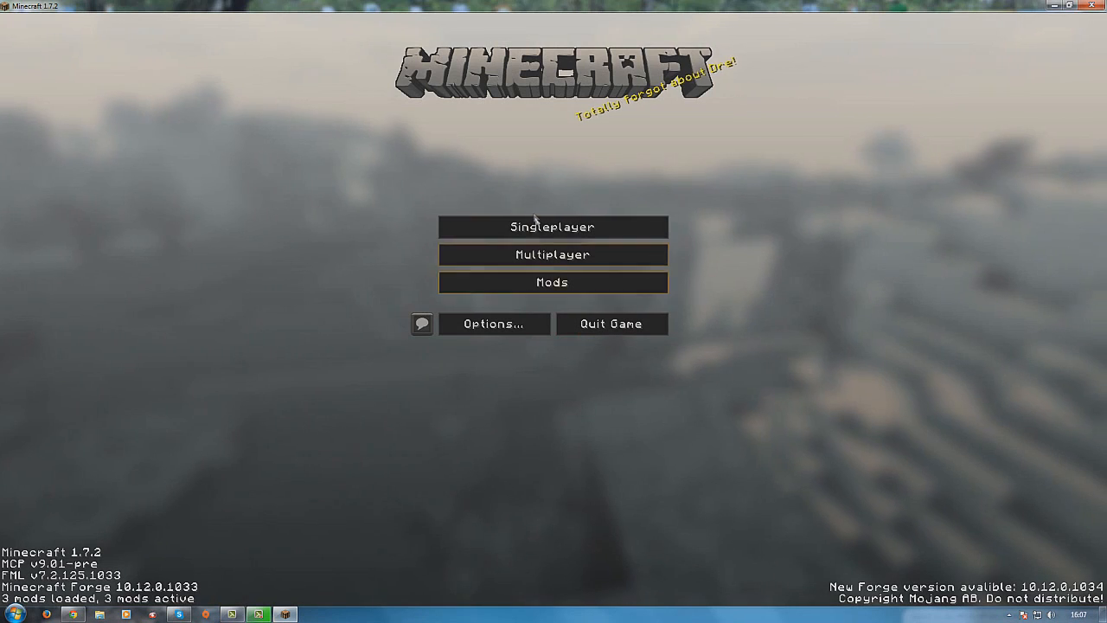
{"action": "left_click", "coordinate": [553, 226]}
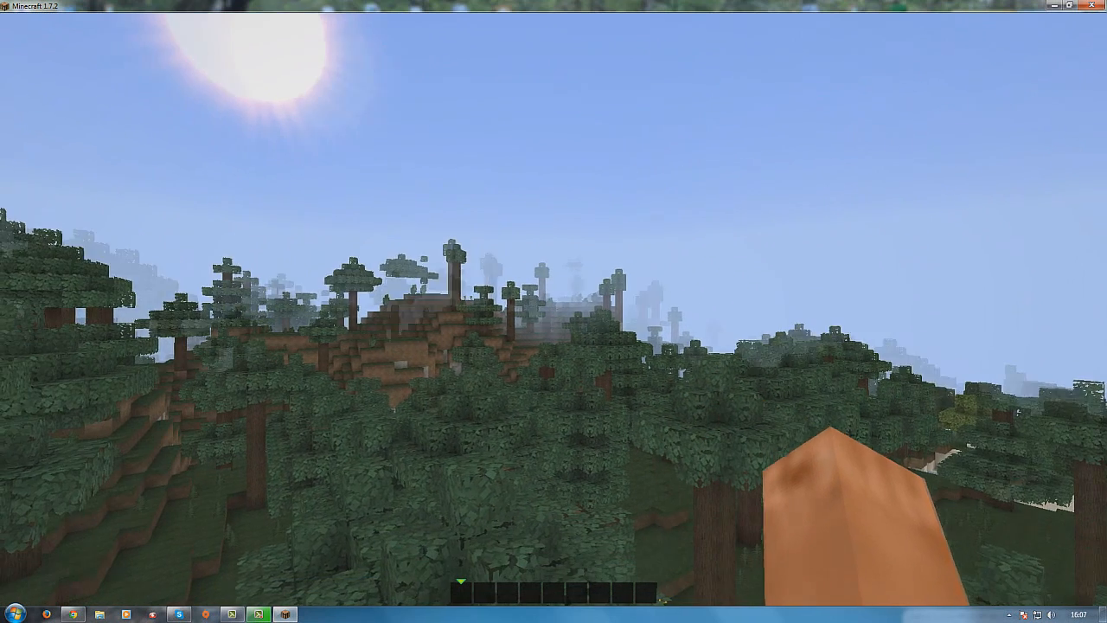
- Pause the loaded forest world with Esc to reach the game menu
{"action": "key", "text": "Escape"}
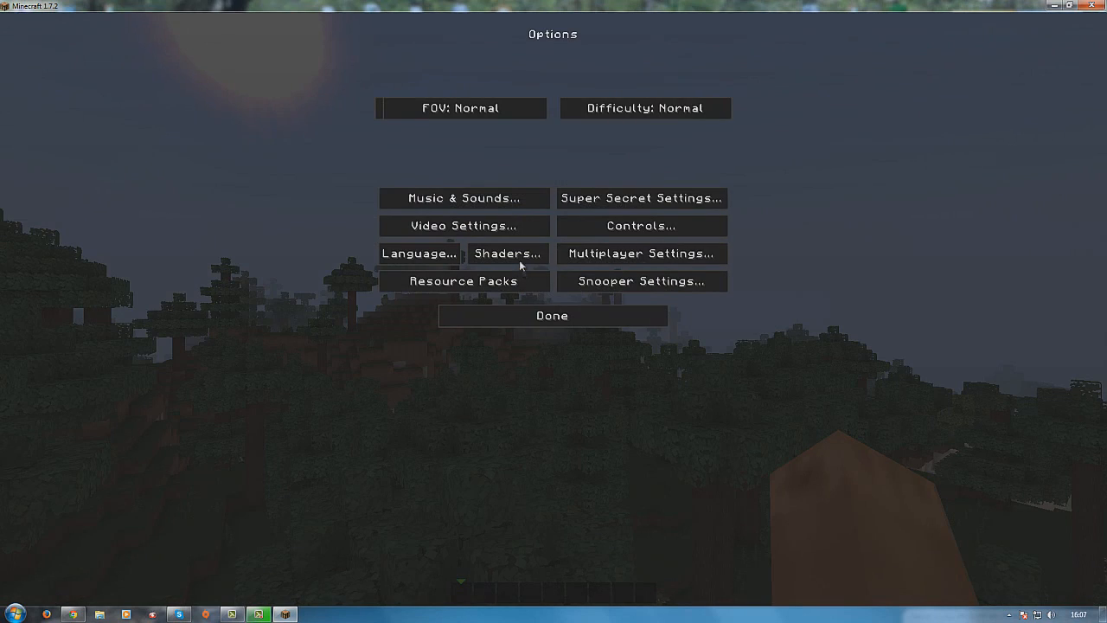
- Select the RudoPlays Shader.zip pack in Shaders, confirm, and return to the world
{"action": "left_click", "coordinate": [510, 253]}
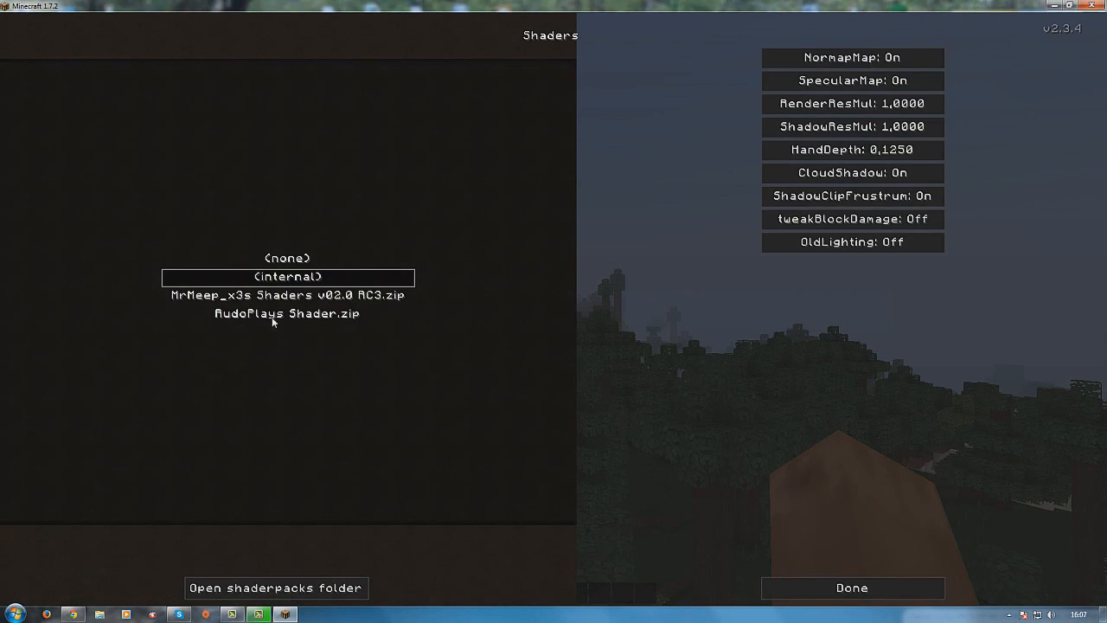
{"action": "left_click", "coordinate": [287, 295]}
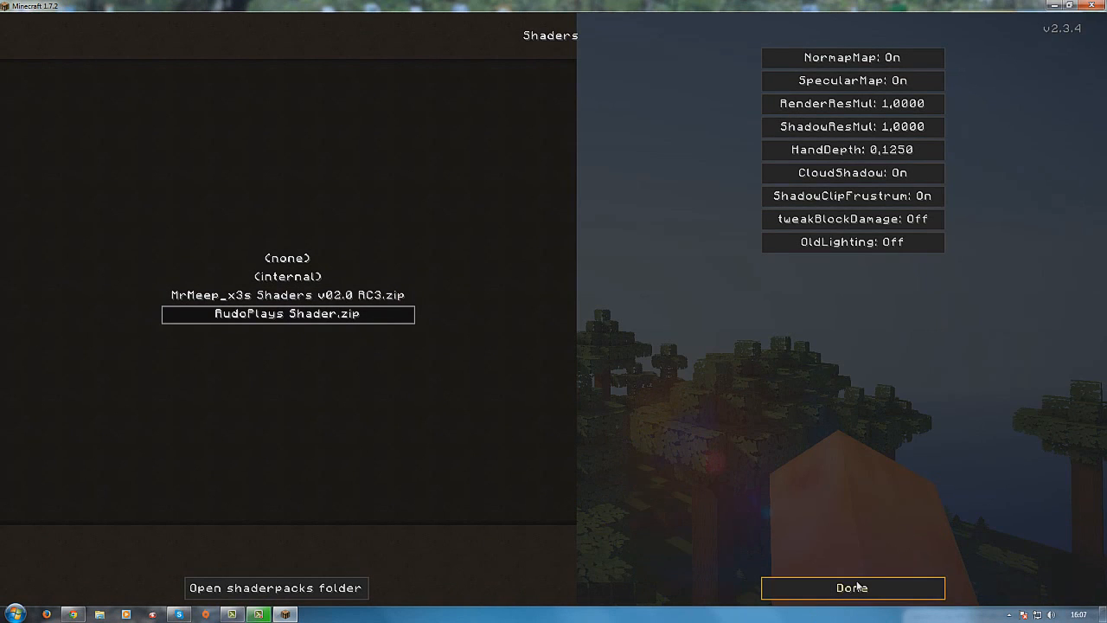
{"action": "left_click", "coordinate": [848, 587]}
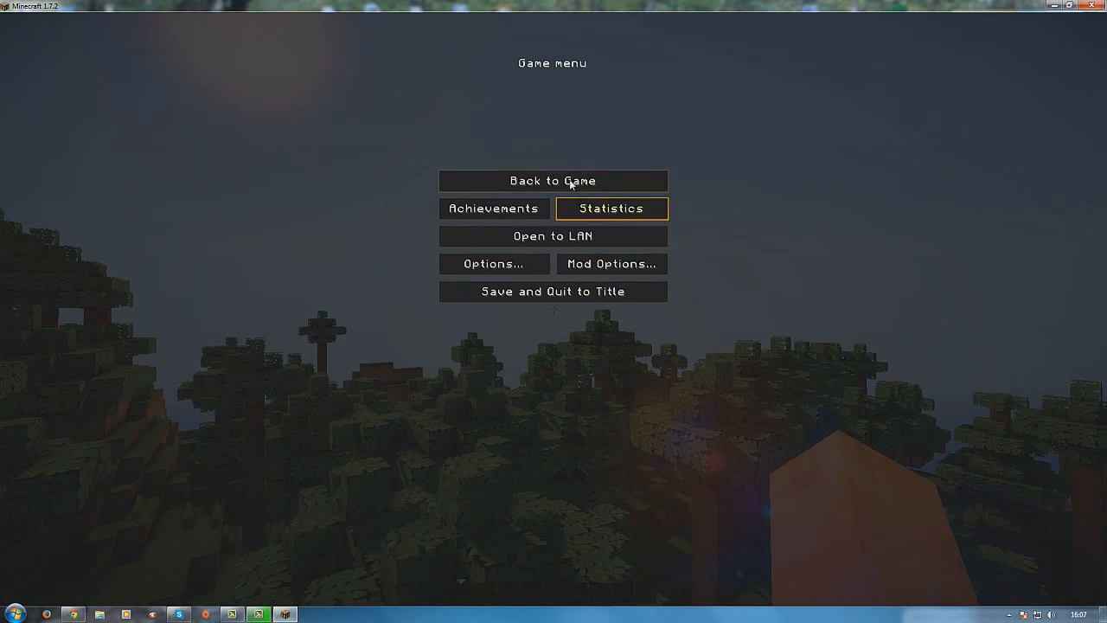
{"action": "left_click", "coordinate": [553, 181]}
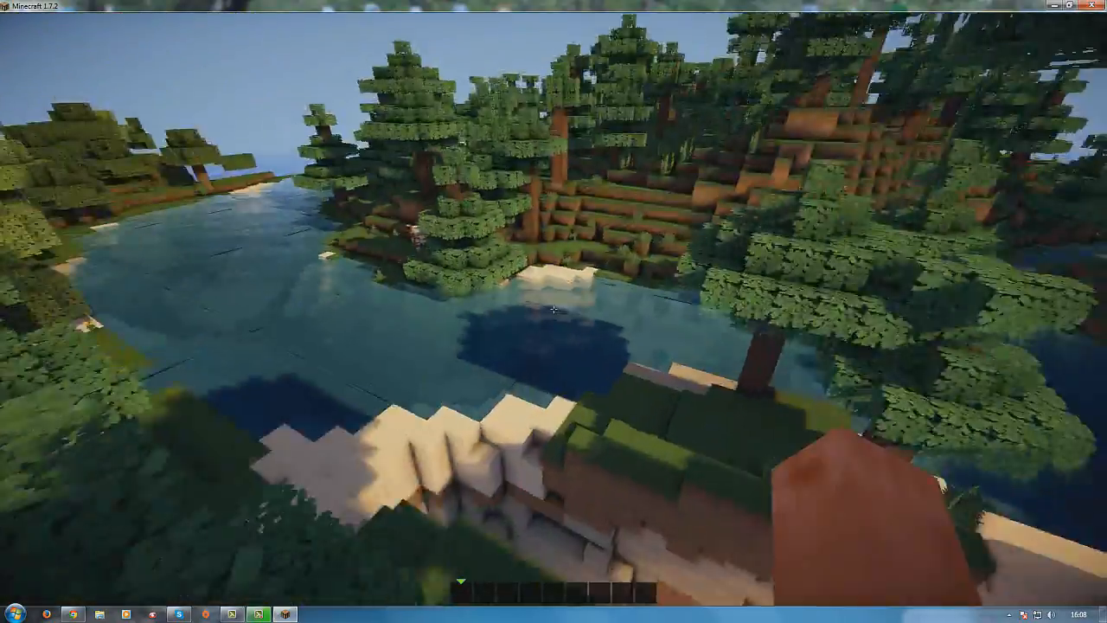
{"action": "mouse_move", "coordinate": [554, 311]}
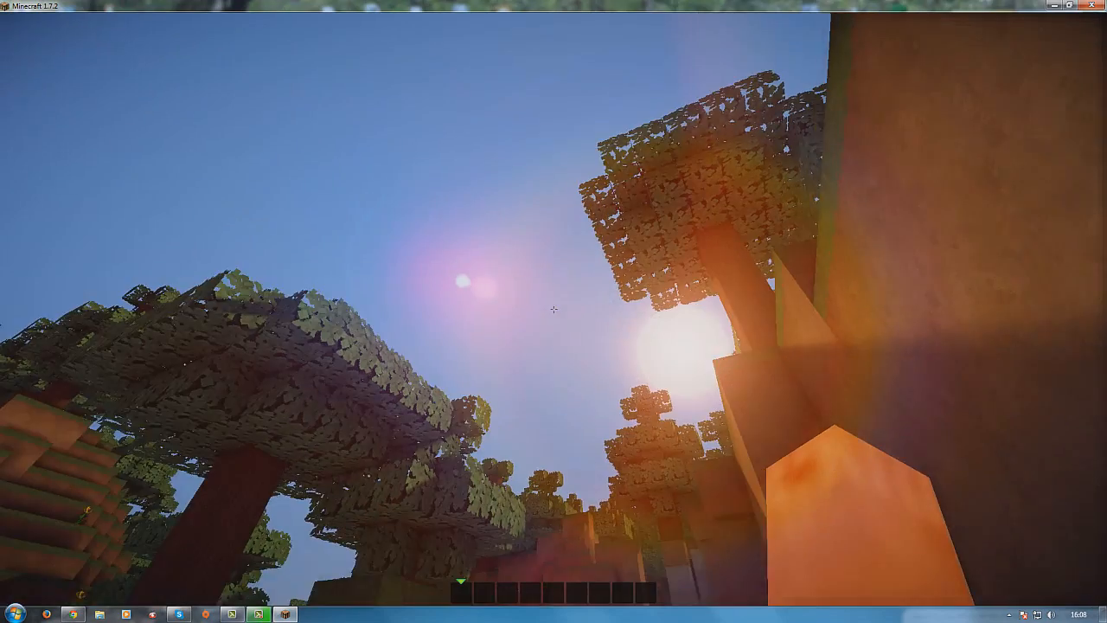
{"action": "mouse_move", "coordinate": [554, 311]}
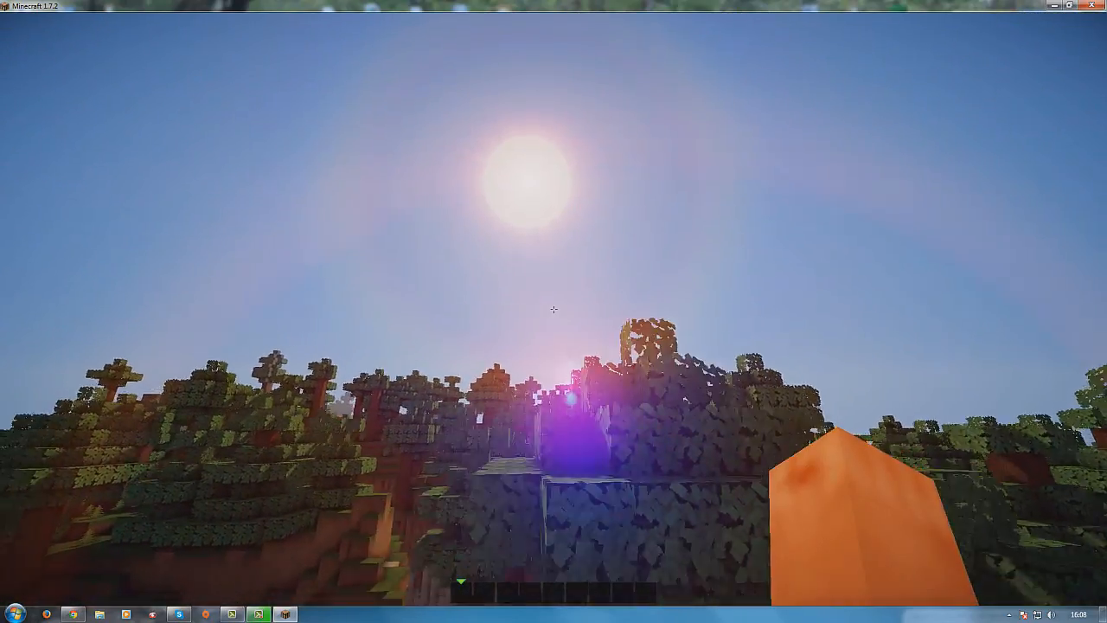
{"action": "mouse_move", "coordinate": [553, 311]}
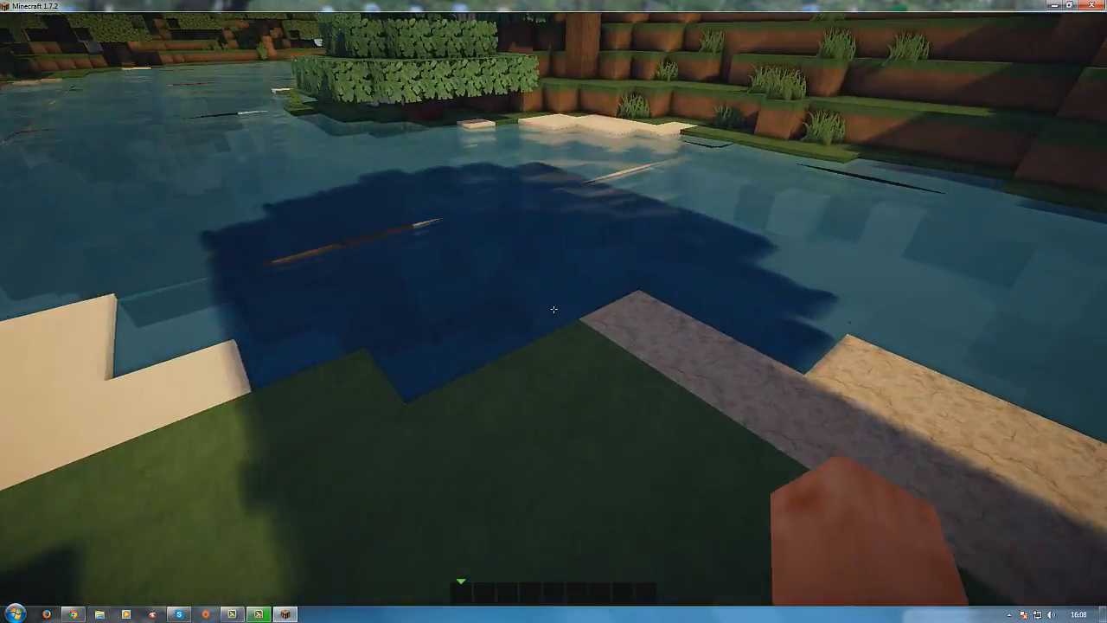
{"action": "mouse_move", "coordinate": [554, 311]}
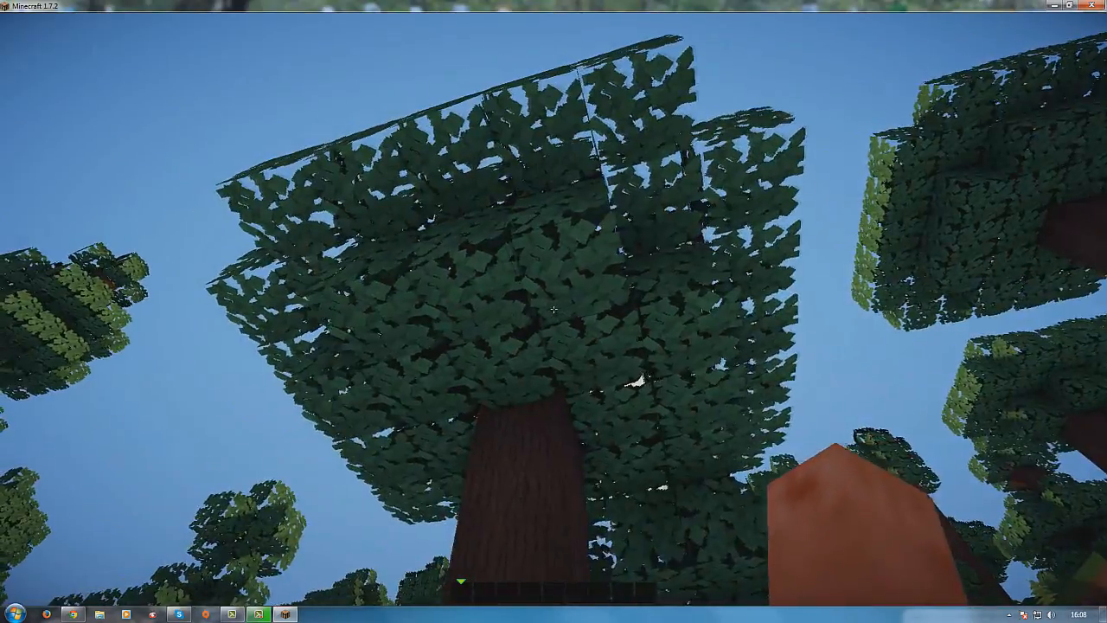
{"action": "mouse_move", "coordinate": [553, 309]}
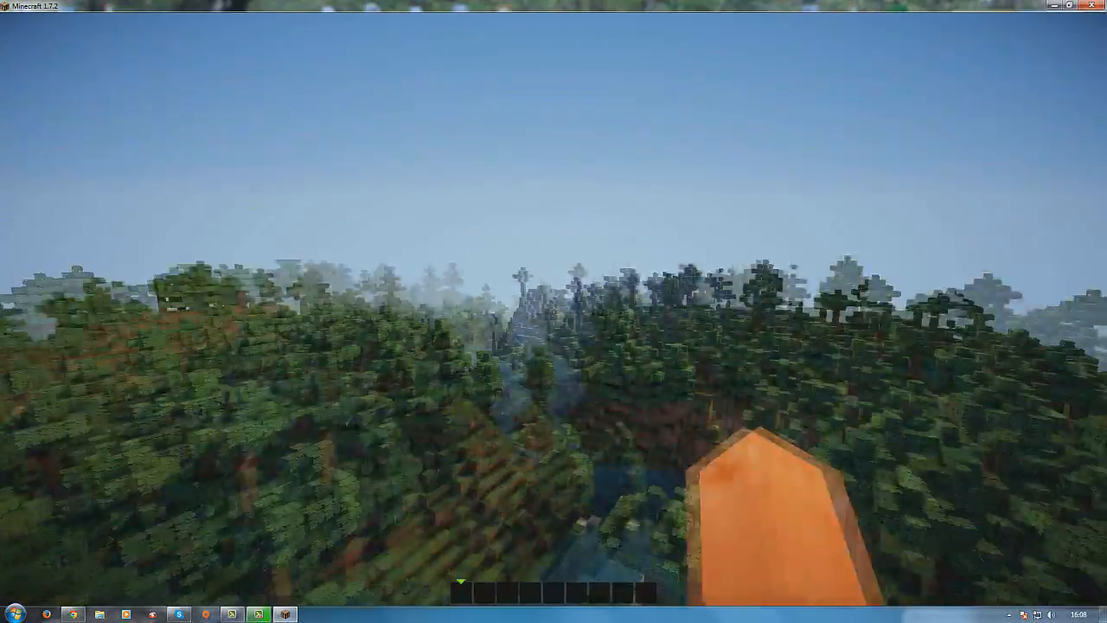
{"action": "mouse_move", "coordinate": [553, 312]}
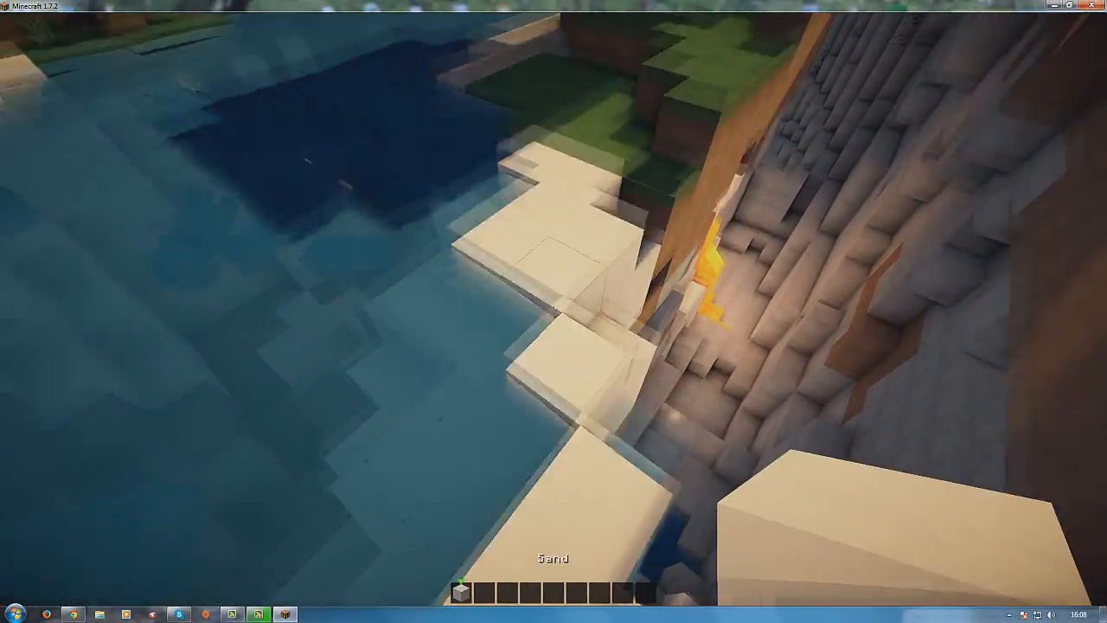
{"action": "mouse_move", "coordinate": [554, 311]}
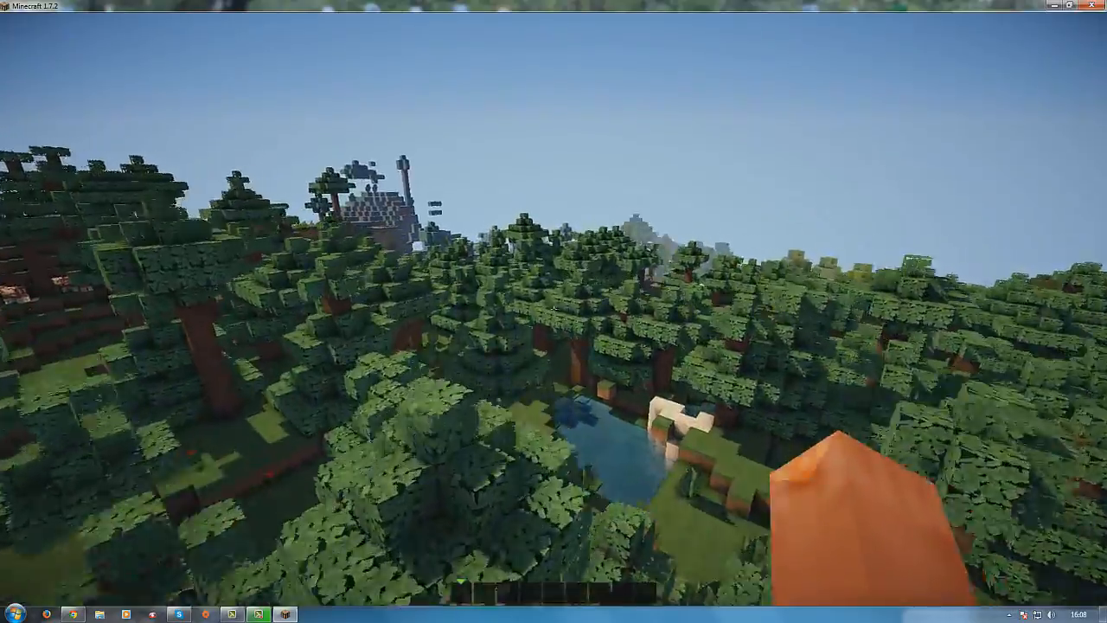
{"action": "mouse_move", "coordinate": [554, 311]}
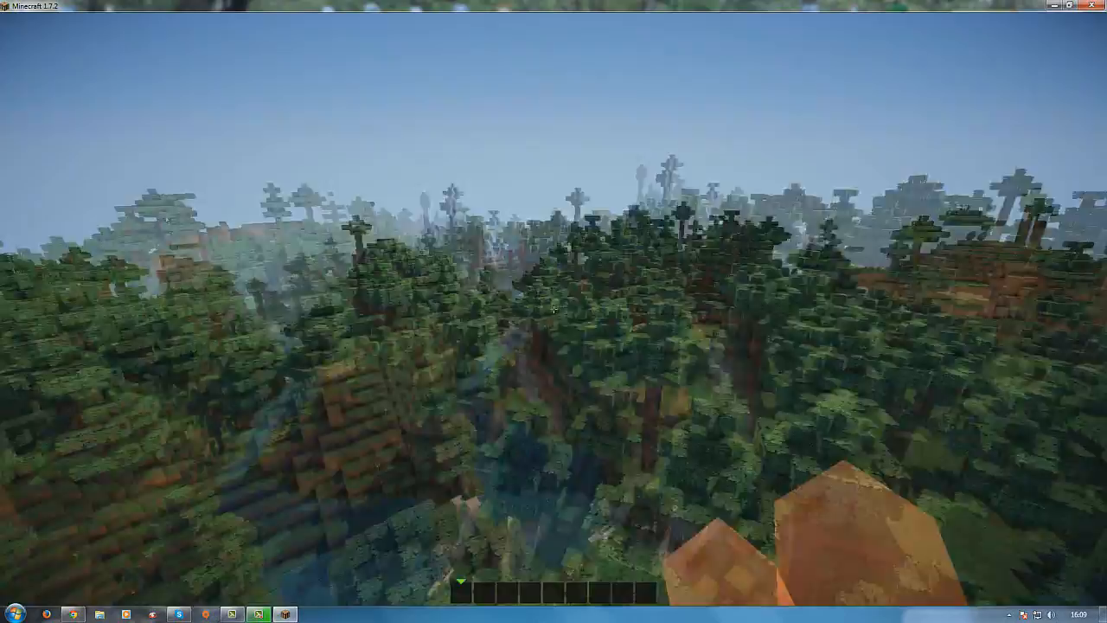
{"action": "mouse_move", "coordinate": [554, 311]}
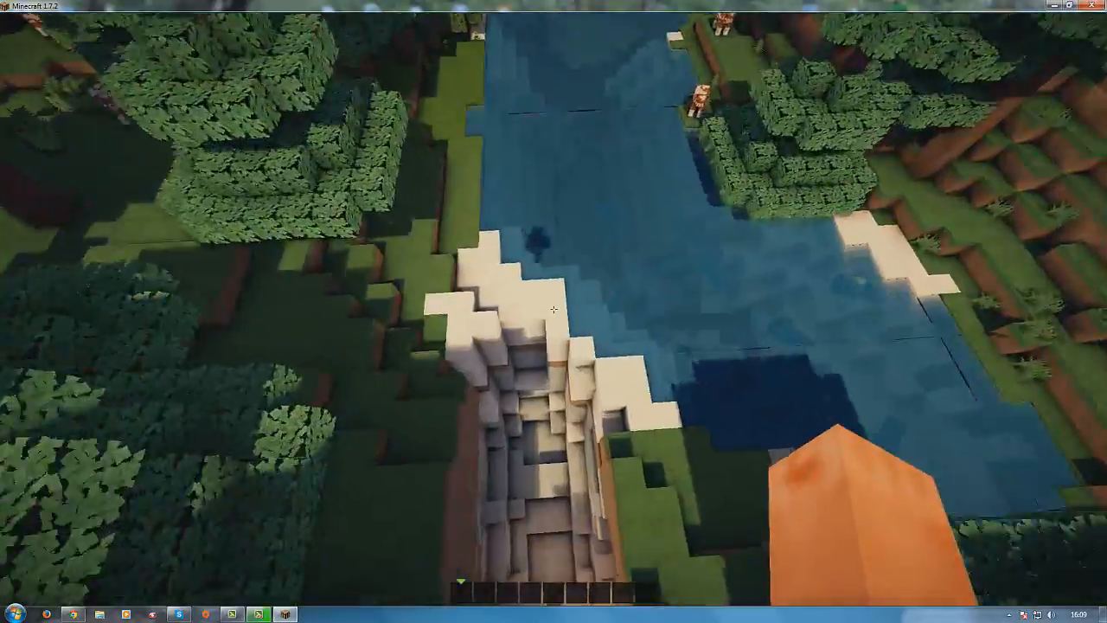